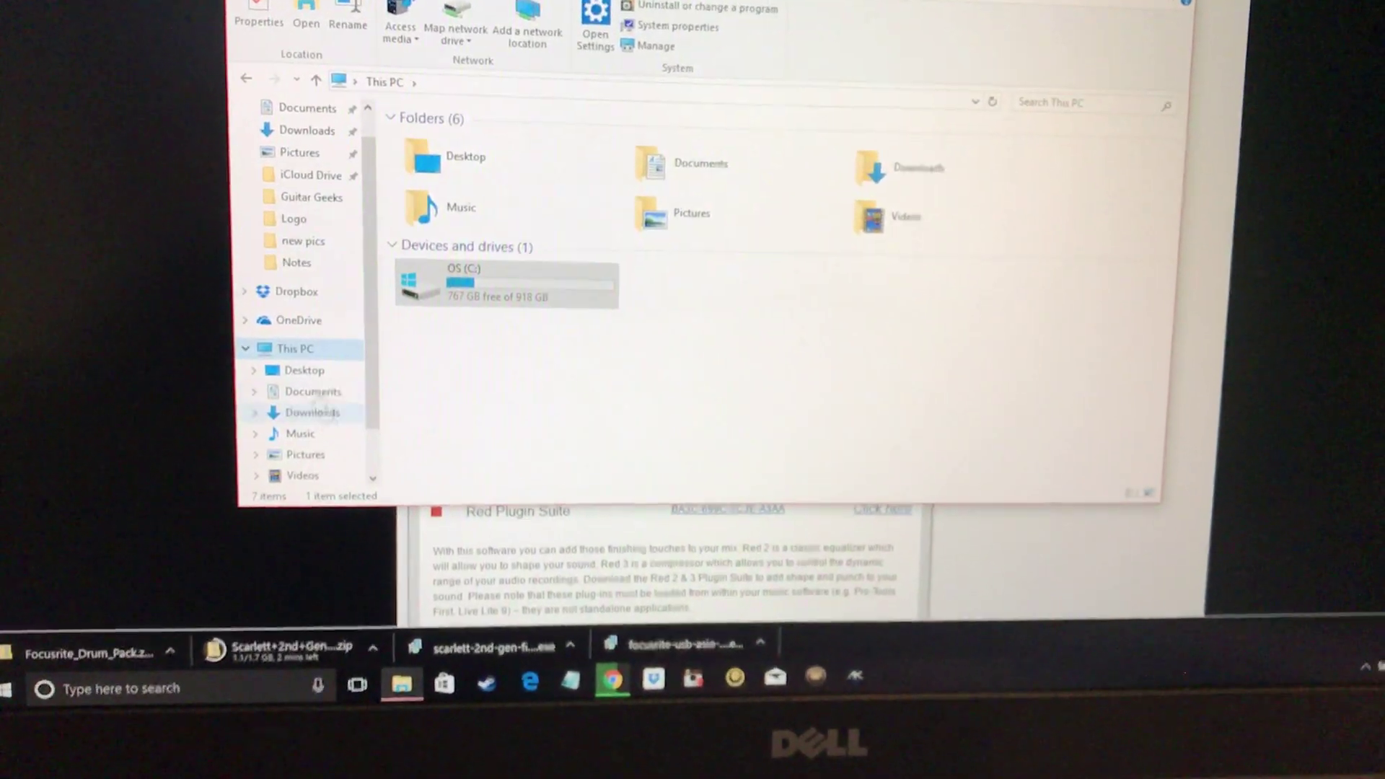
Navigate to OS (C:) > Program Files > Vstplugins.
double_click(492, 283)
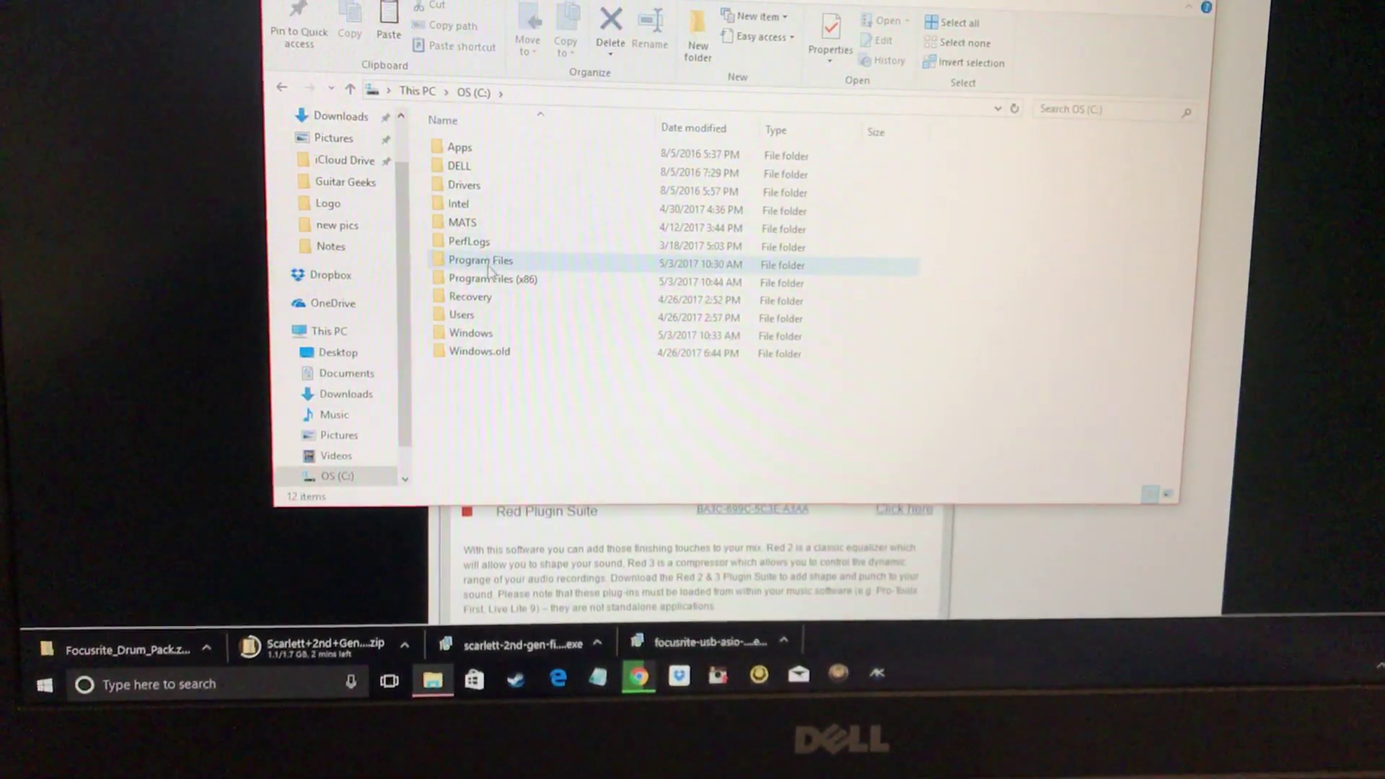
double_click(481, 260)
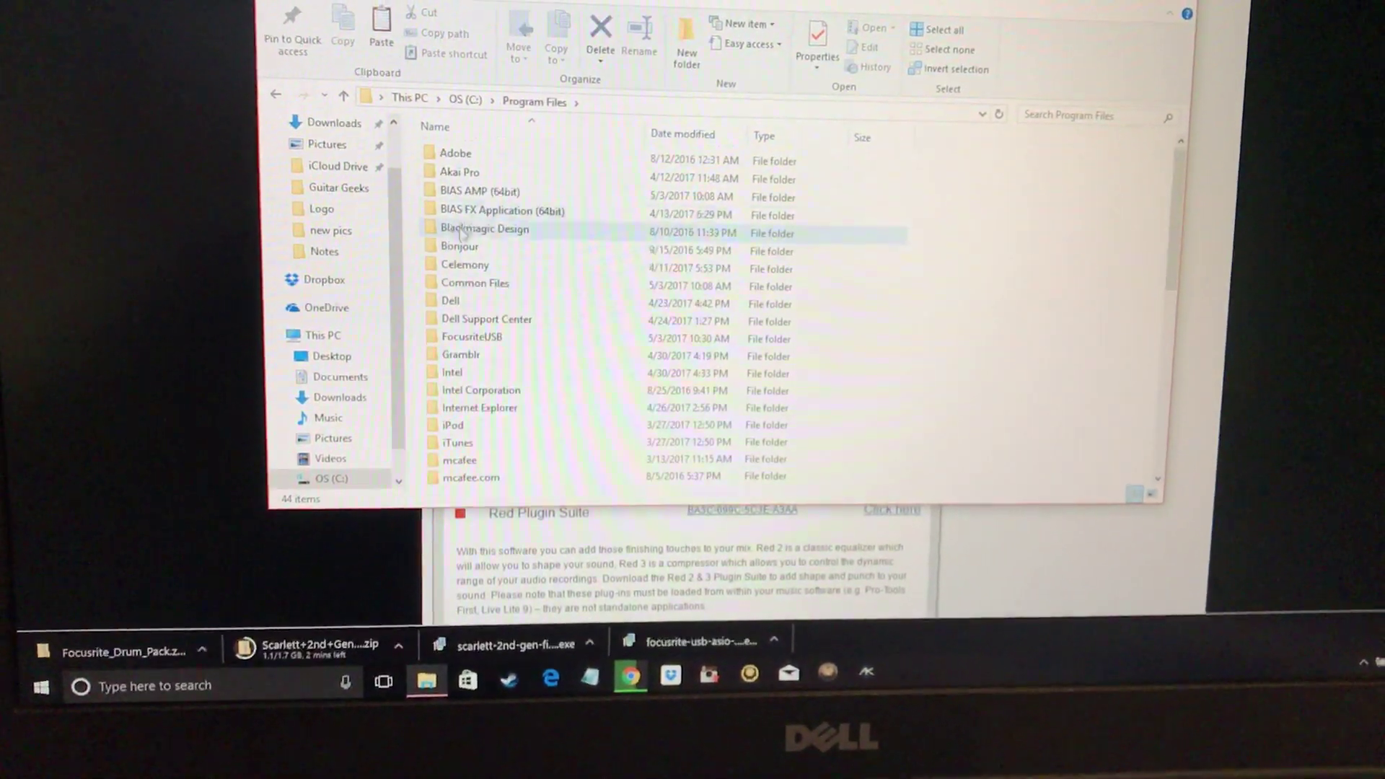
scroll(down, 3)
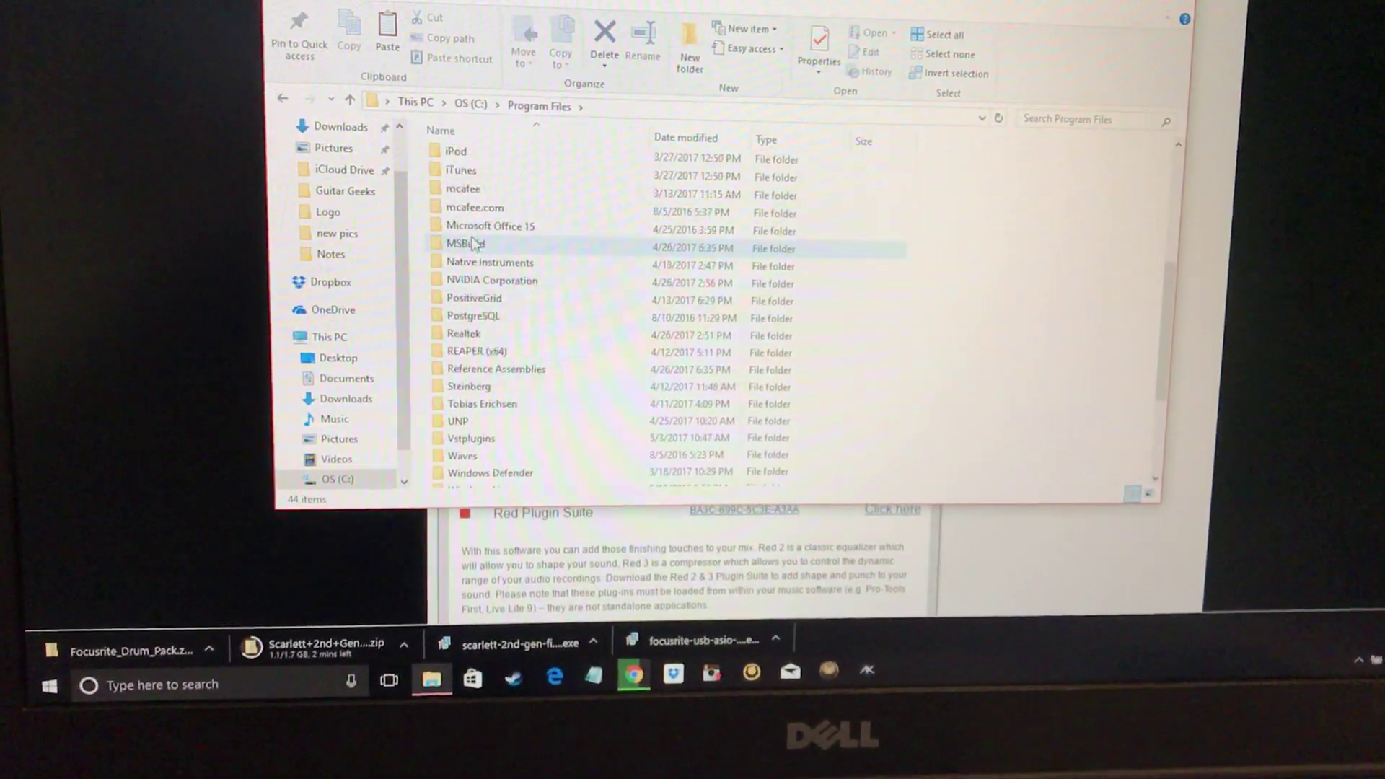
scroll(down, 3)
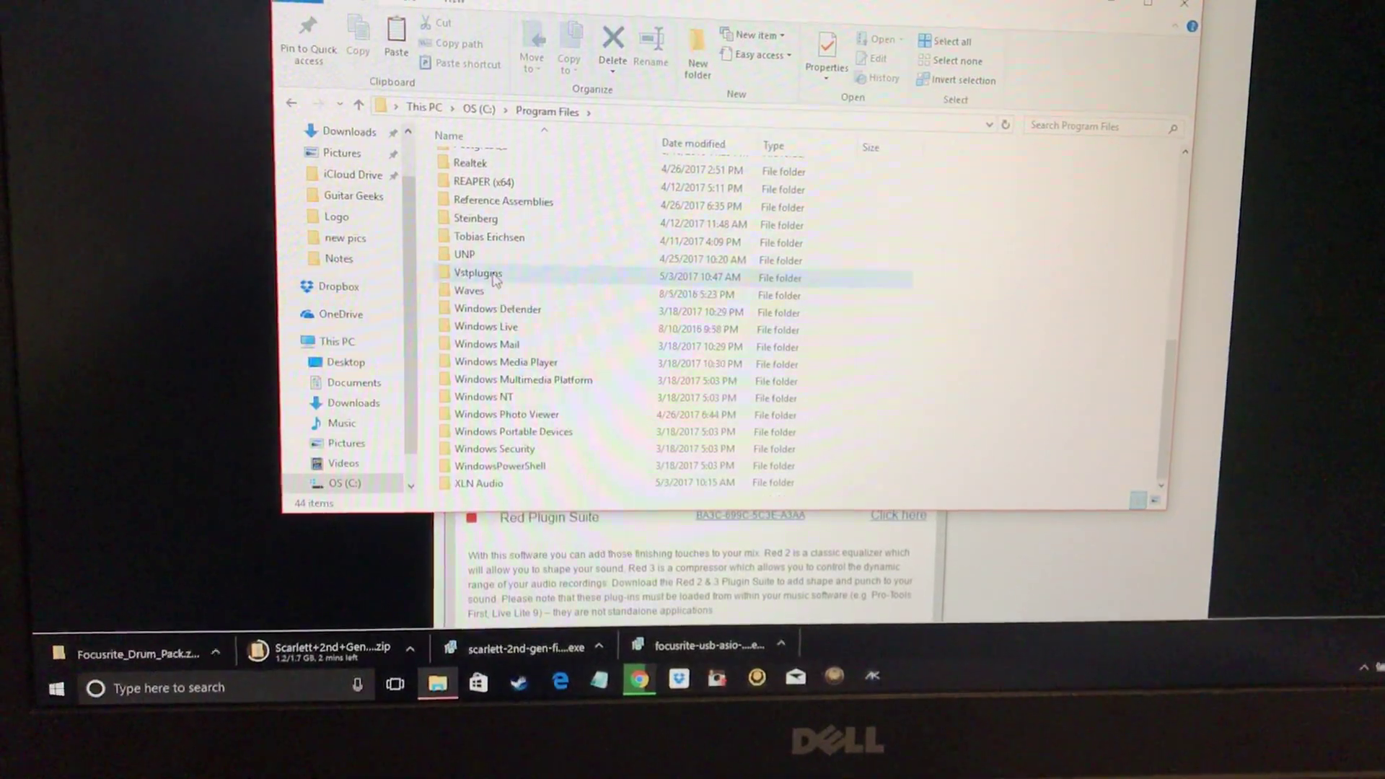
double_click(477, 273)
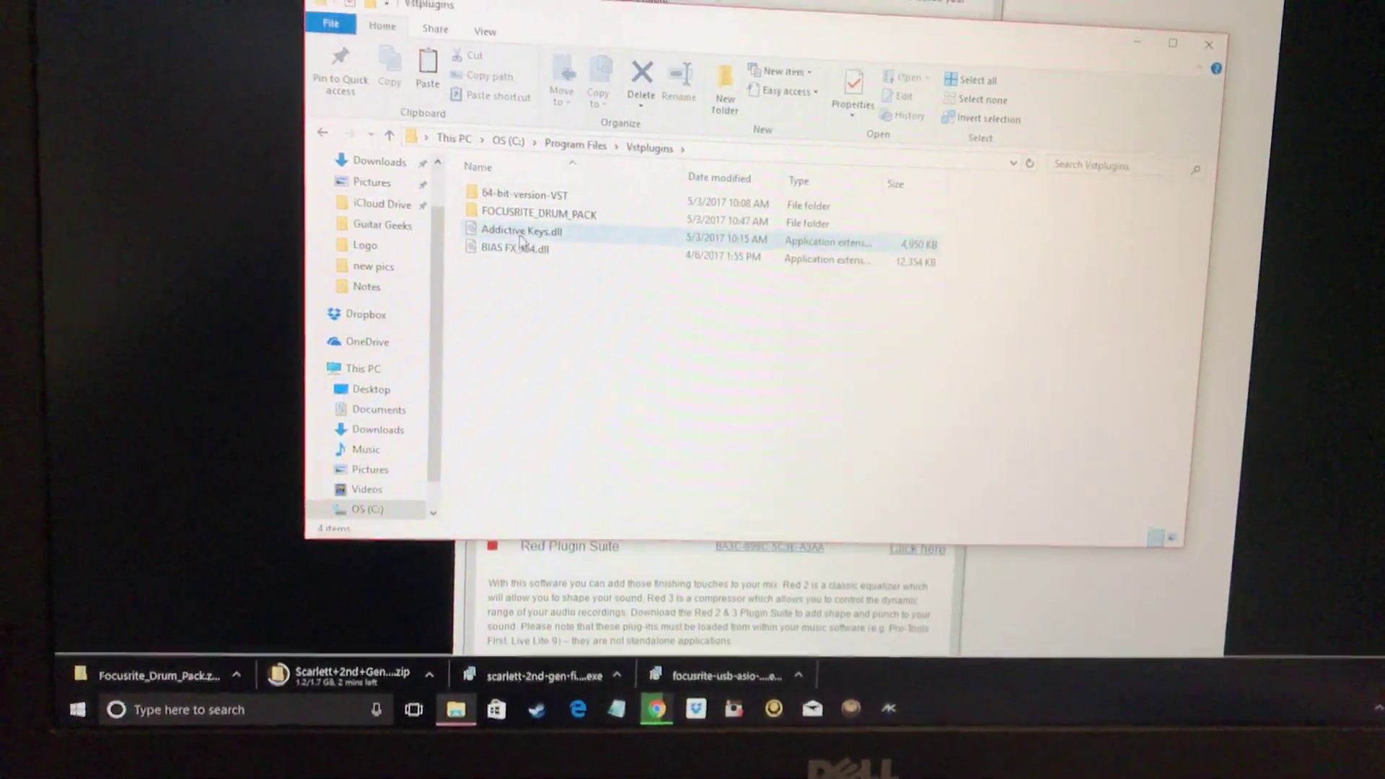
Inspect the Addictive Keys plugin file, then open the PositiveGrid folder.
click(505, 235)
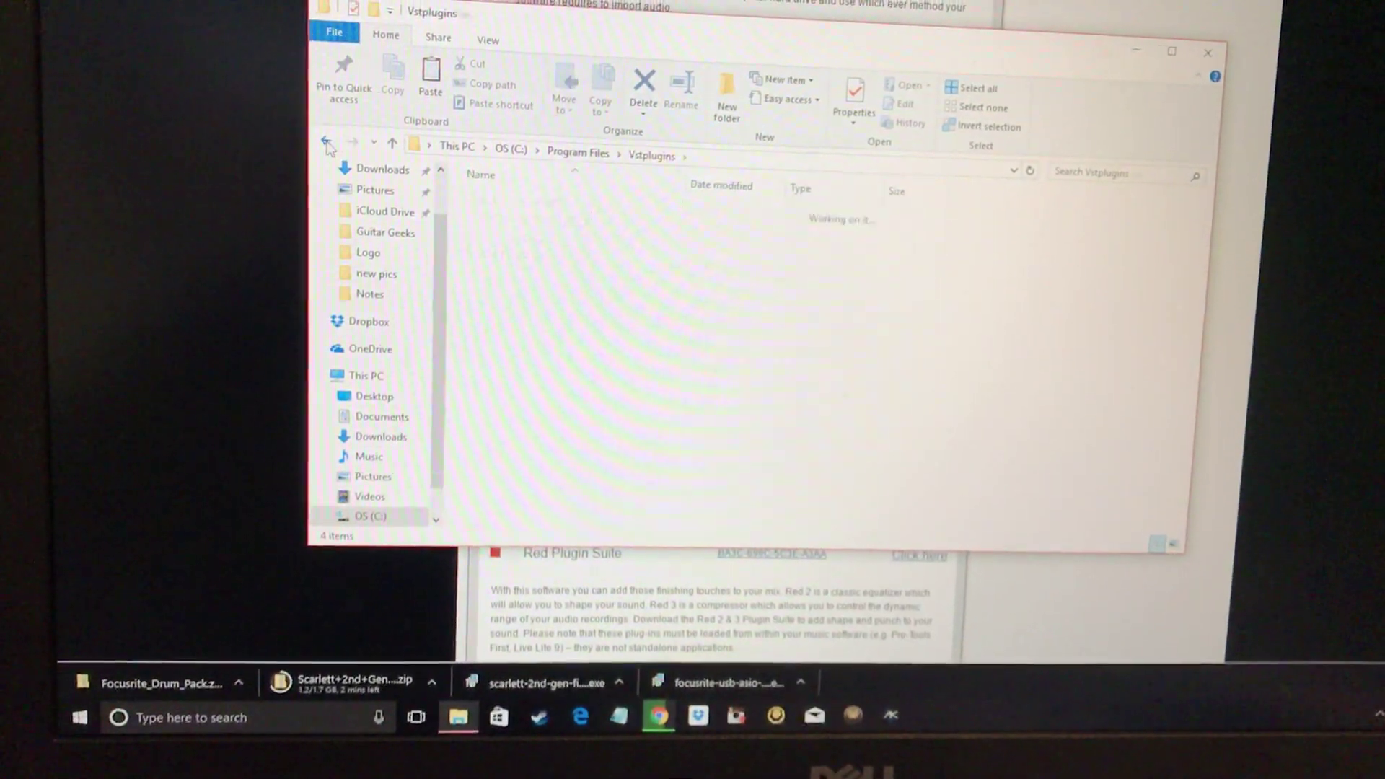
click(326, 142)
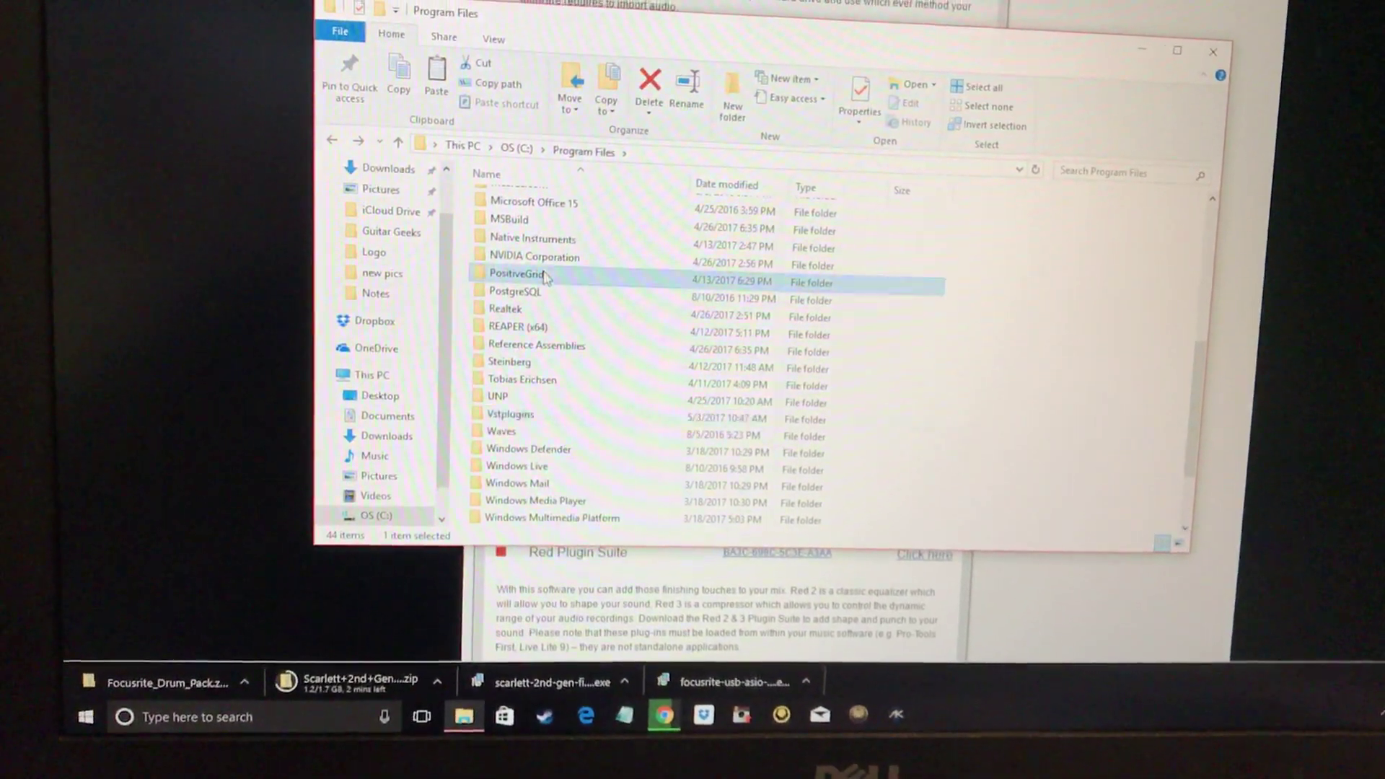
double_click(515, 272)
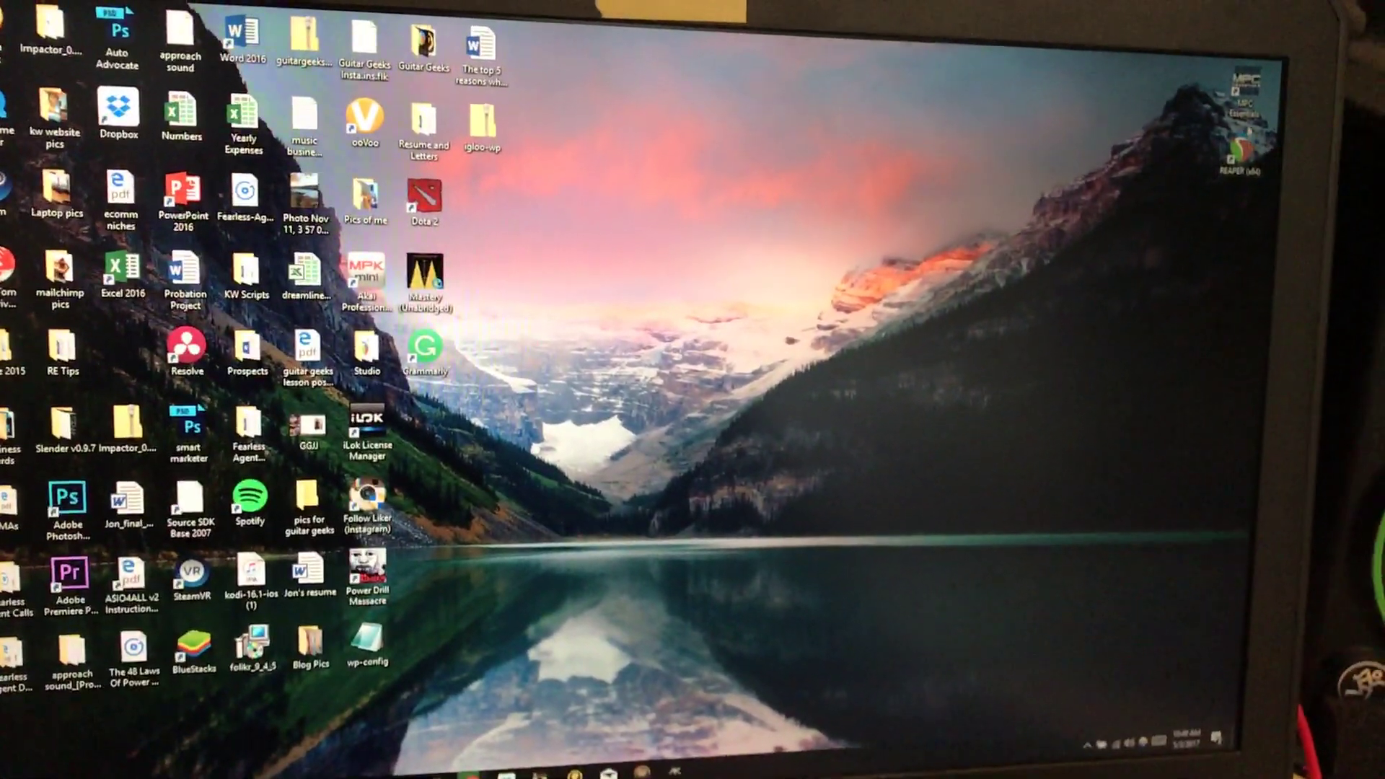
Launch REAPER, insert a virtual instrument on a new track and browse plugin categories.
double_click(1239, 142)
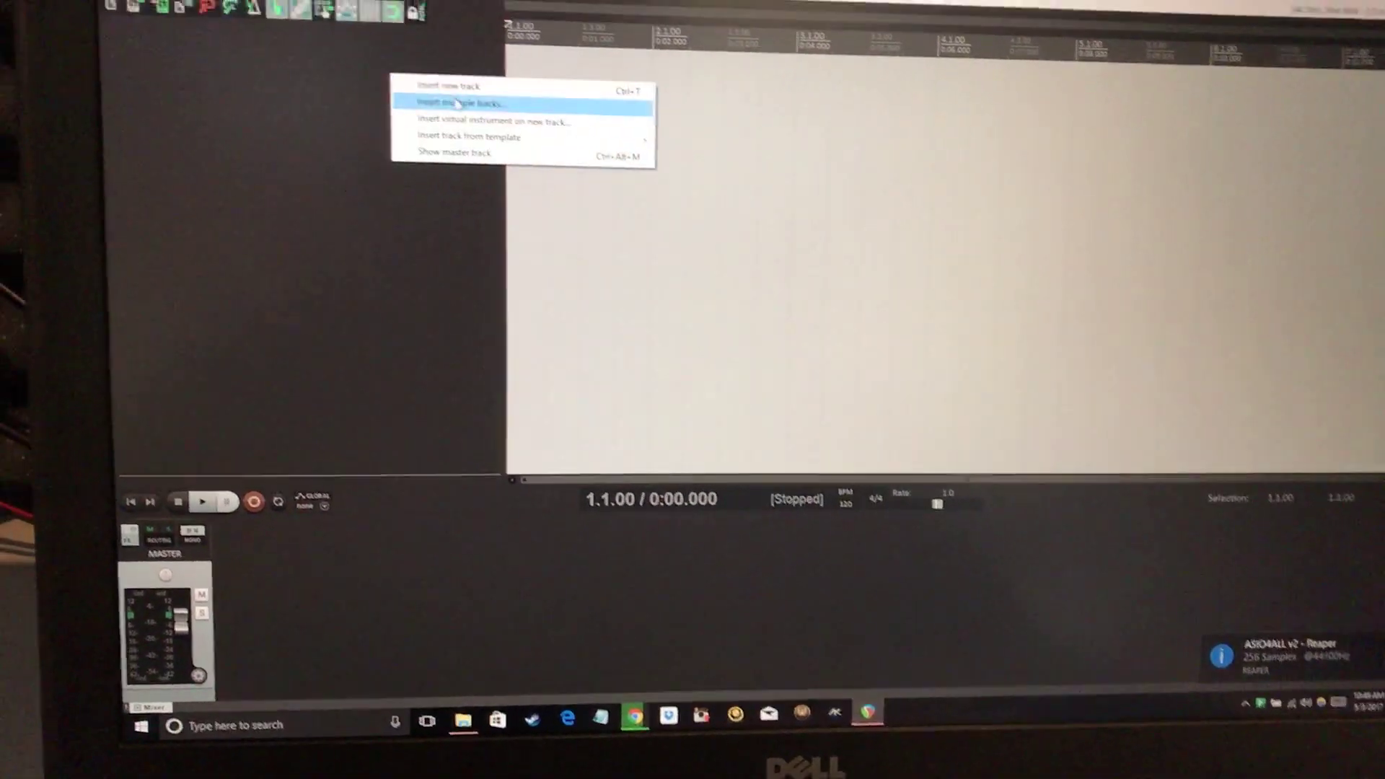
click(493, 123)
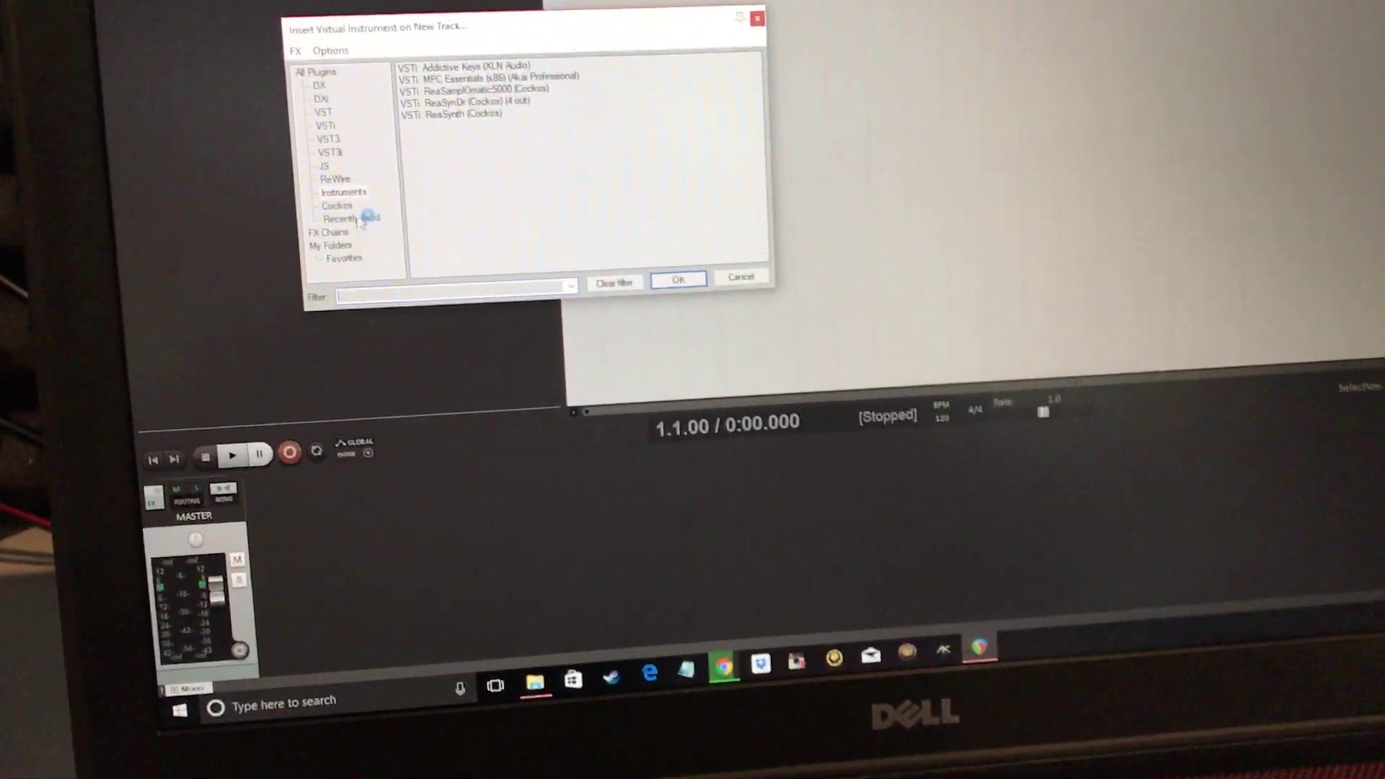
click(773, 258)
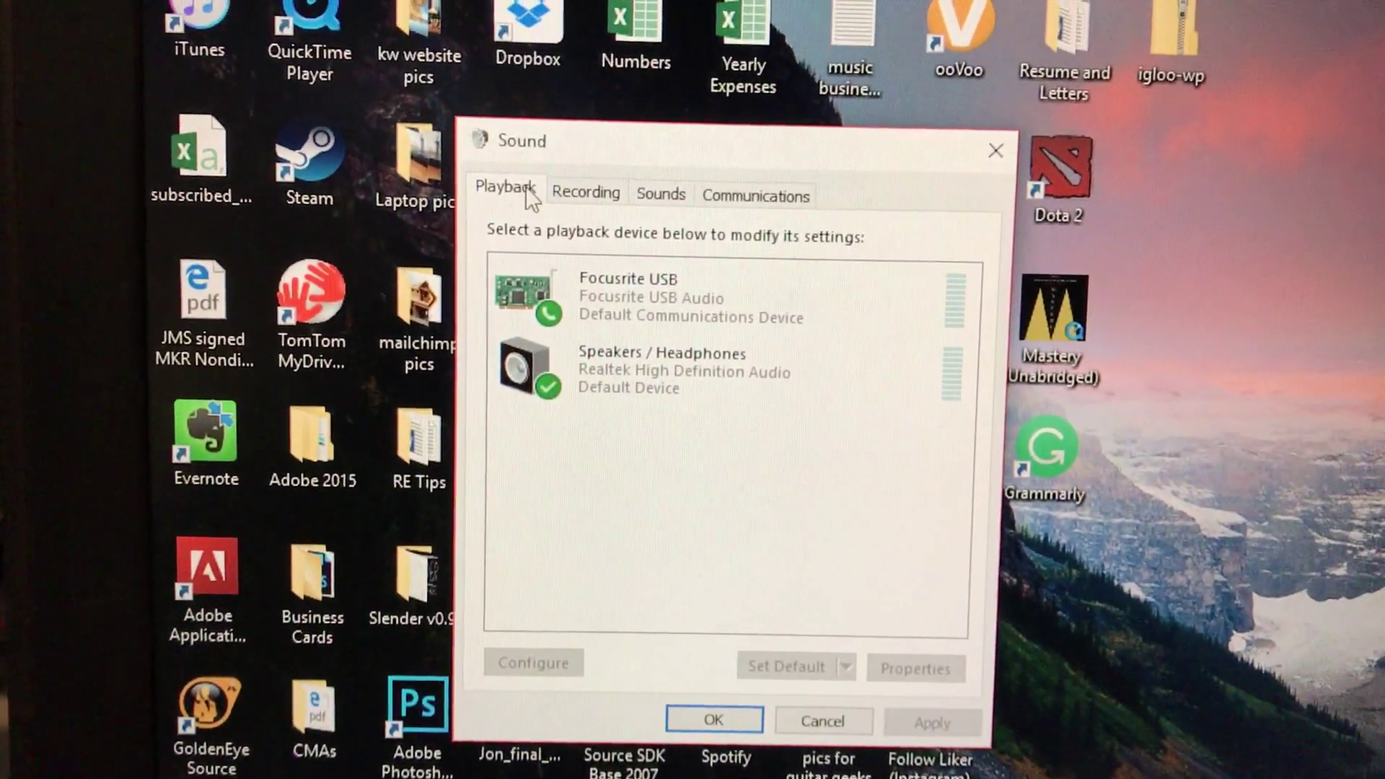
Show the playback devices and select Speakers / Headphones.
click(678, 393)
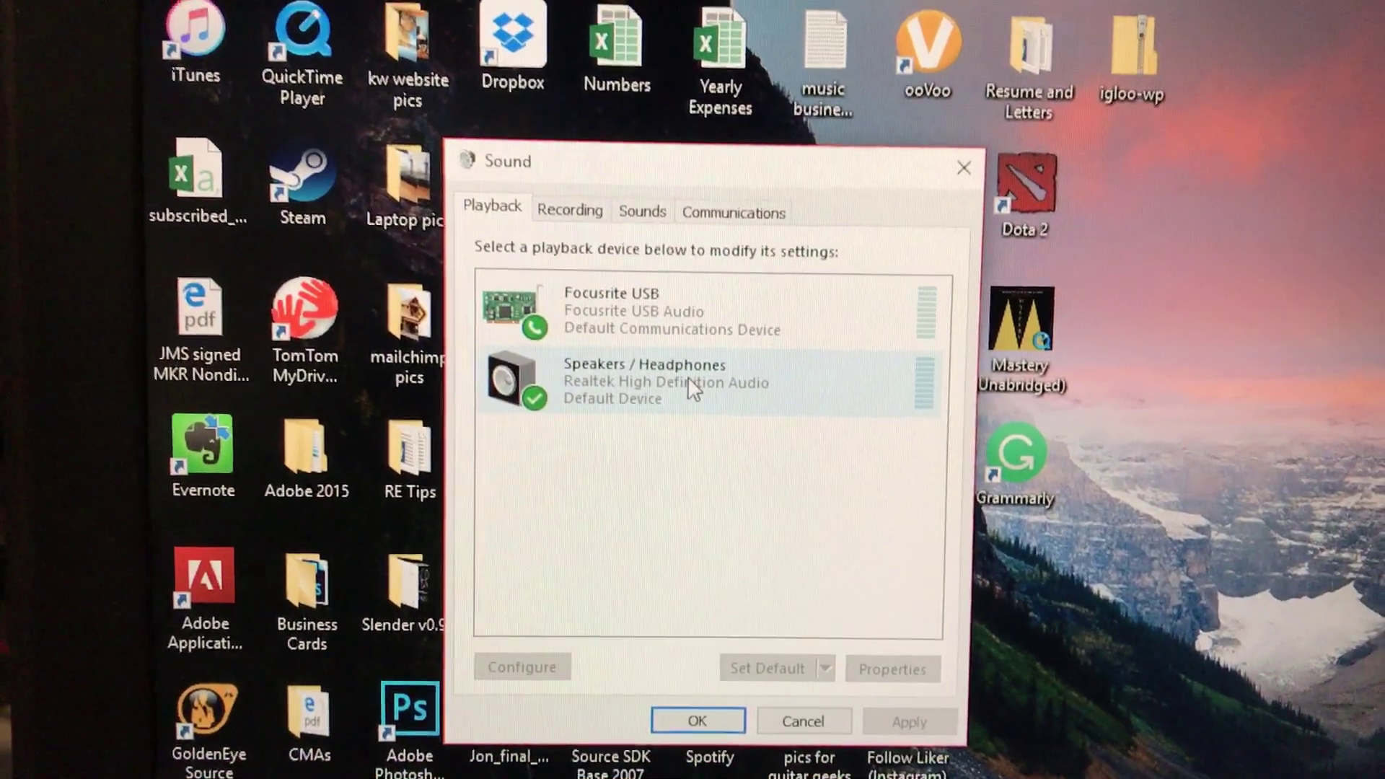
click(570, 210)
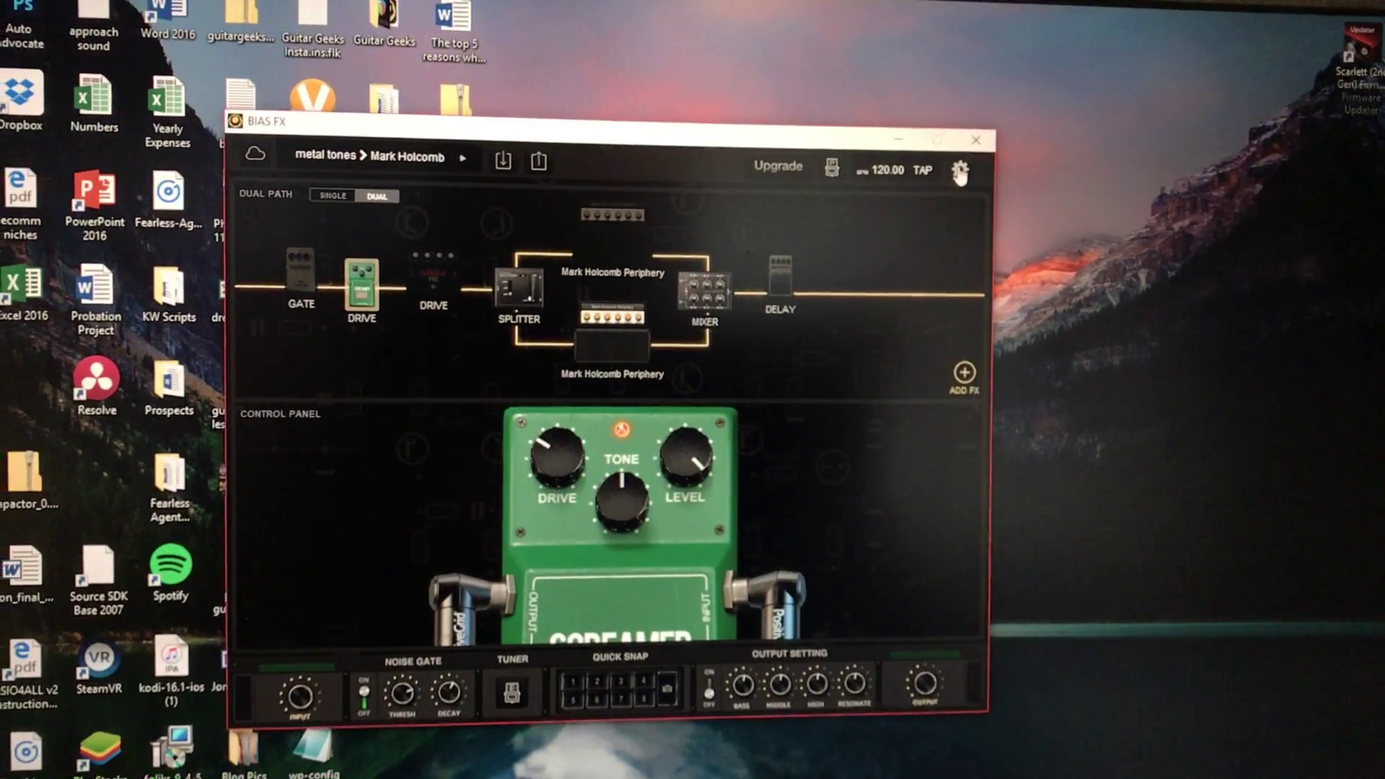
click(963, 168)
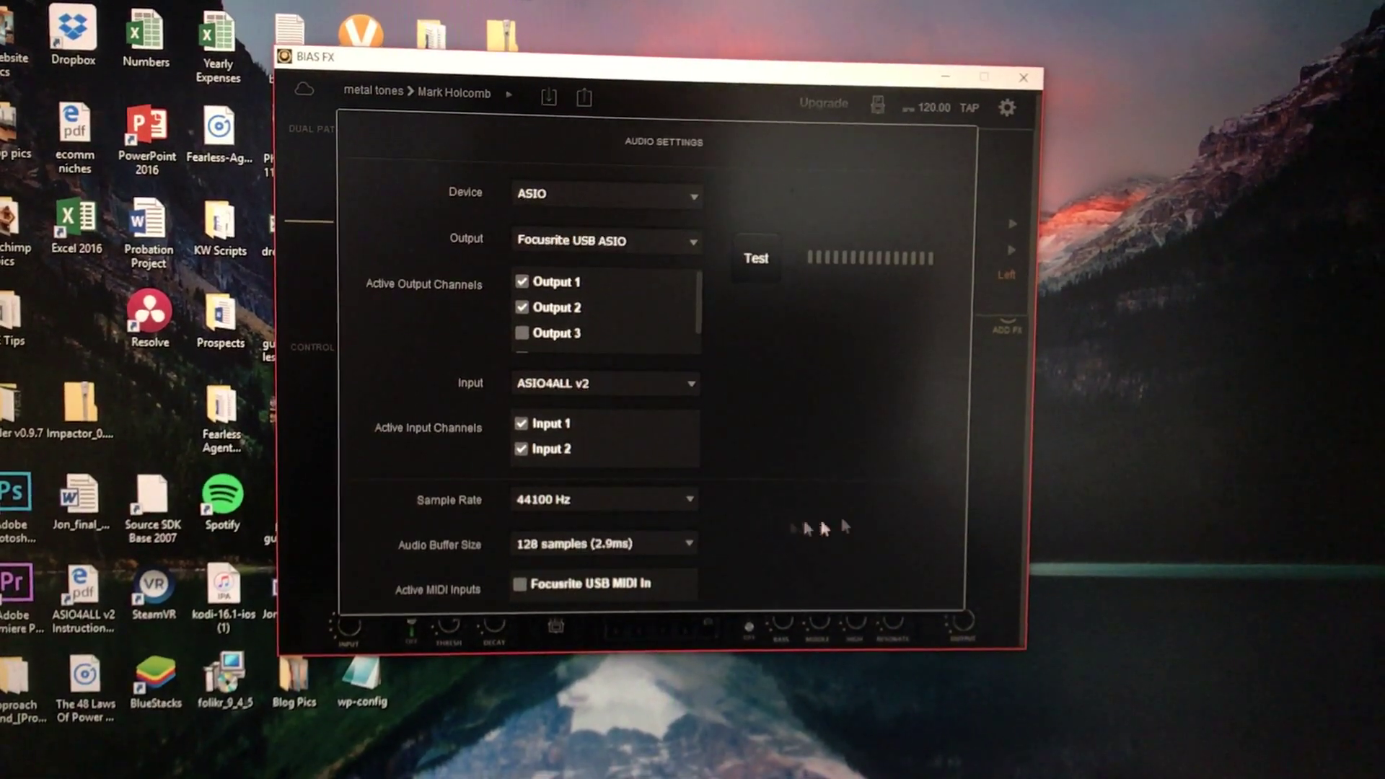
click(1010, 107)
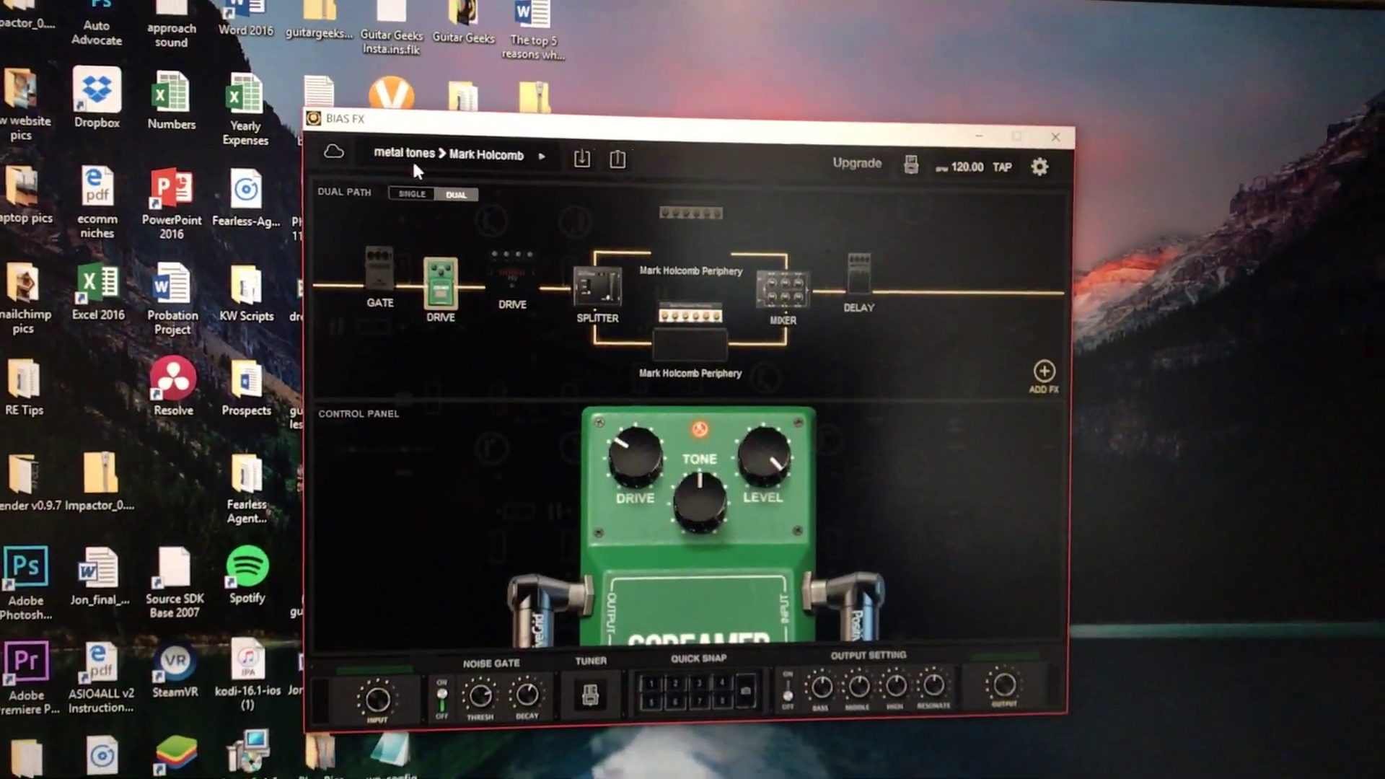
Open the BIAS FX preset bank list to browse Artists presets like Tosin and Neil Zaza.
click(453, 154)
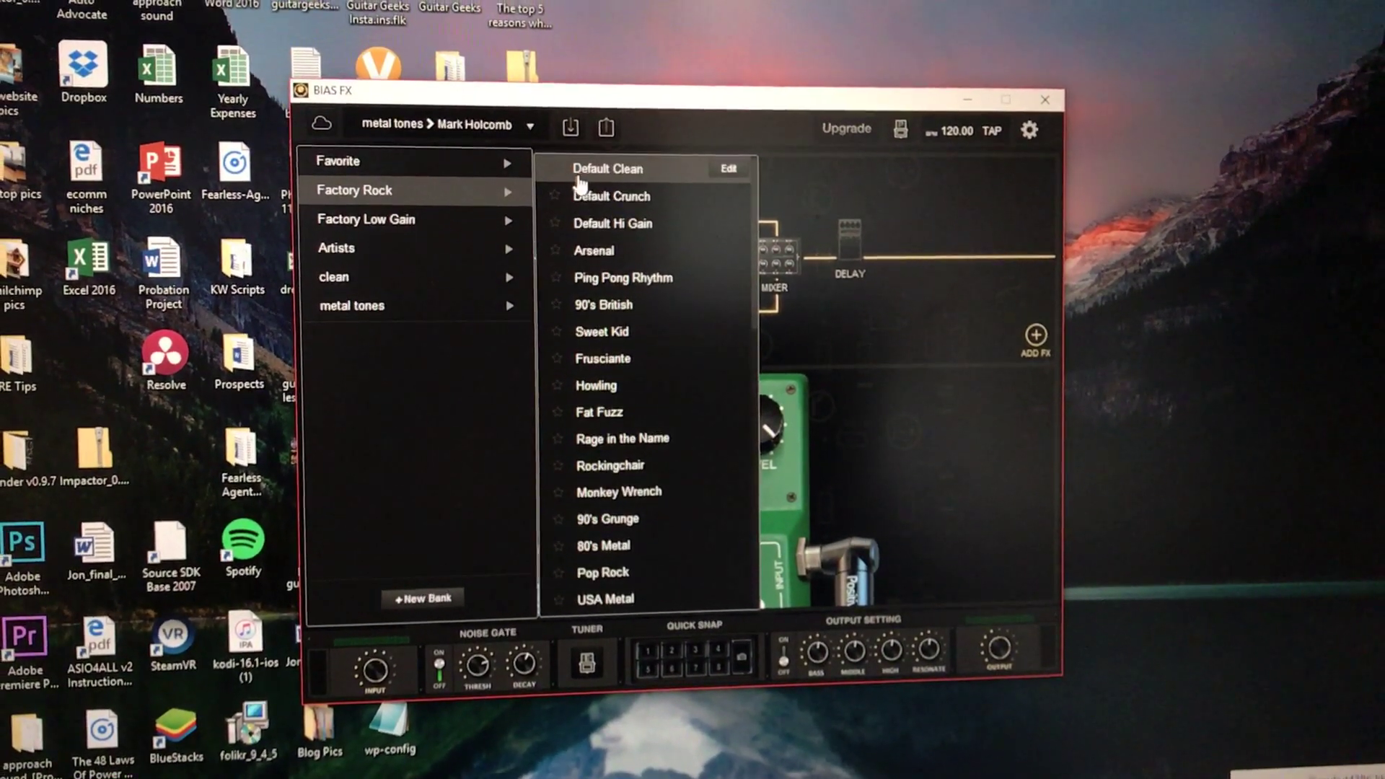
mouse_move(591, 222)
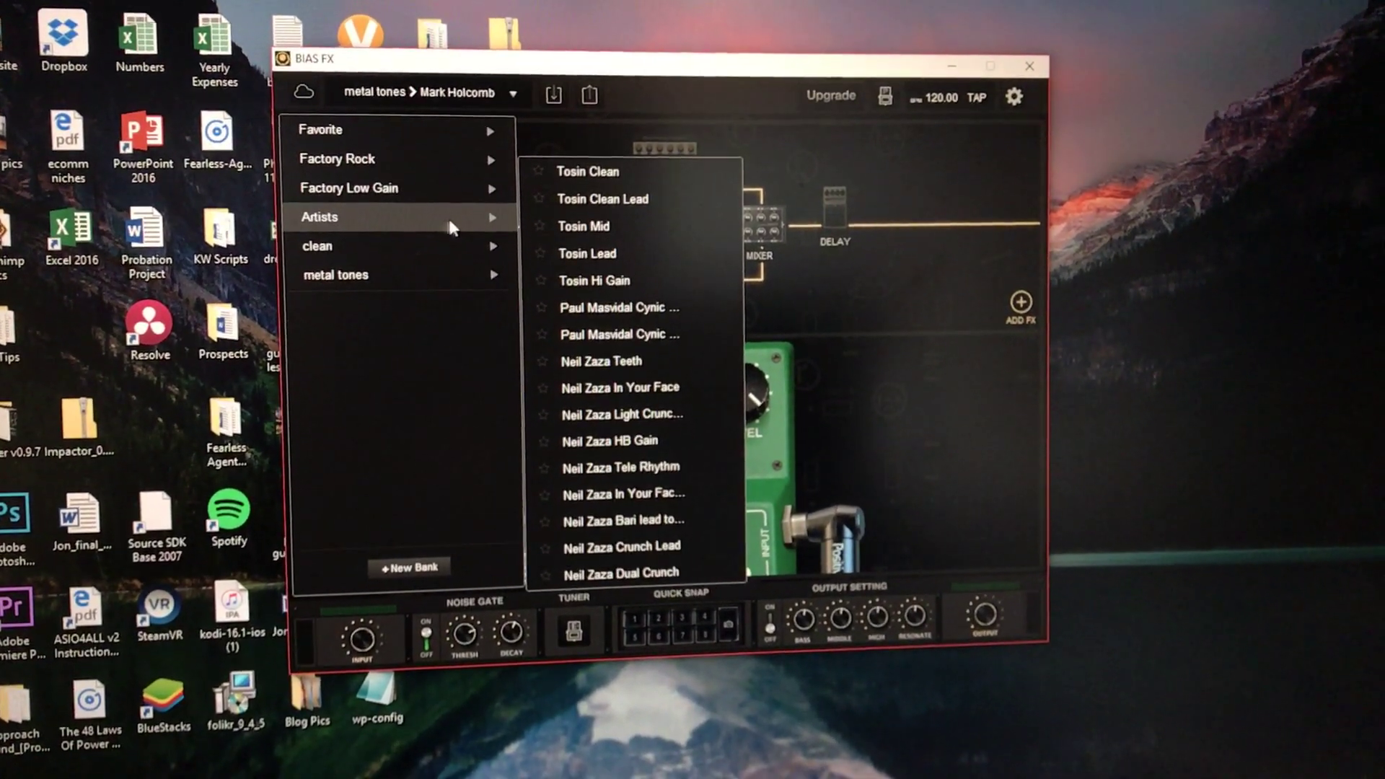
mouse_move(605, 130)
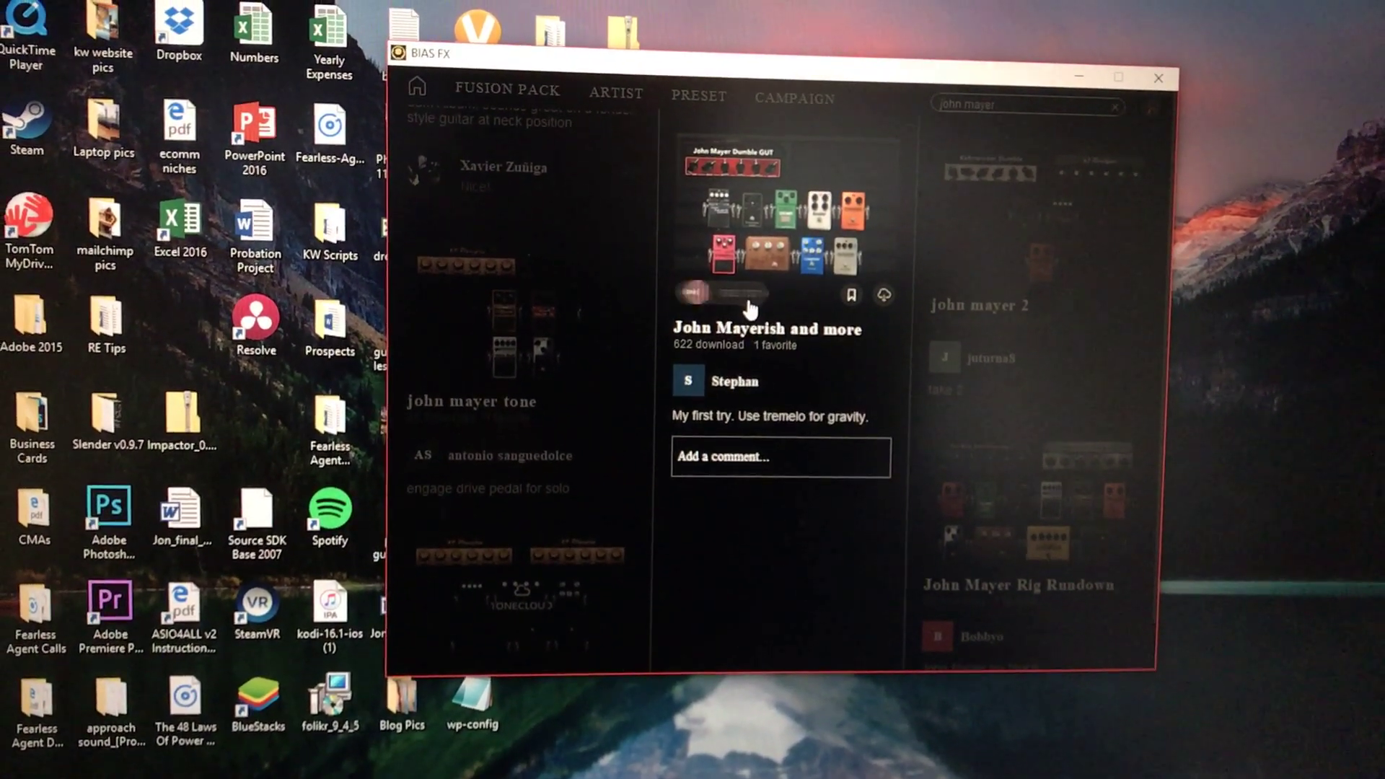
Preview the 'John Mayerish and more' tone from the ToneCloud 'john mayer' search results.
click(702, 294)
text(country)
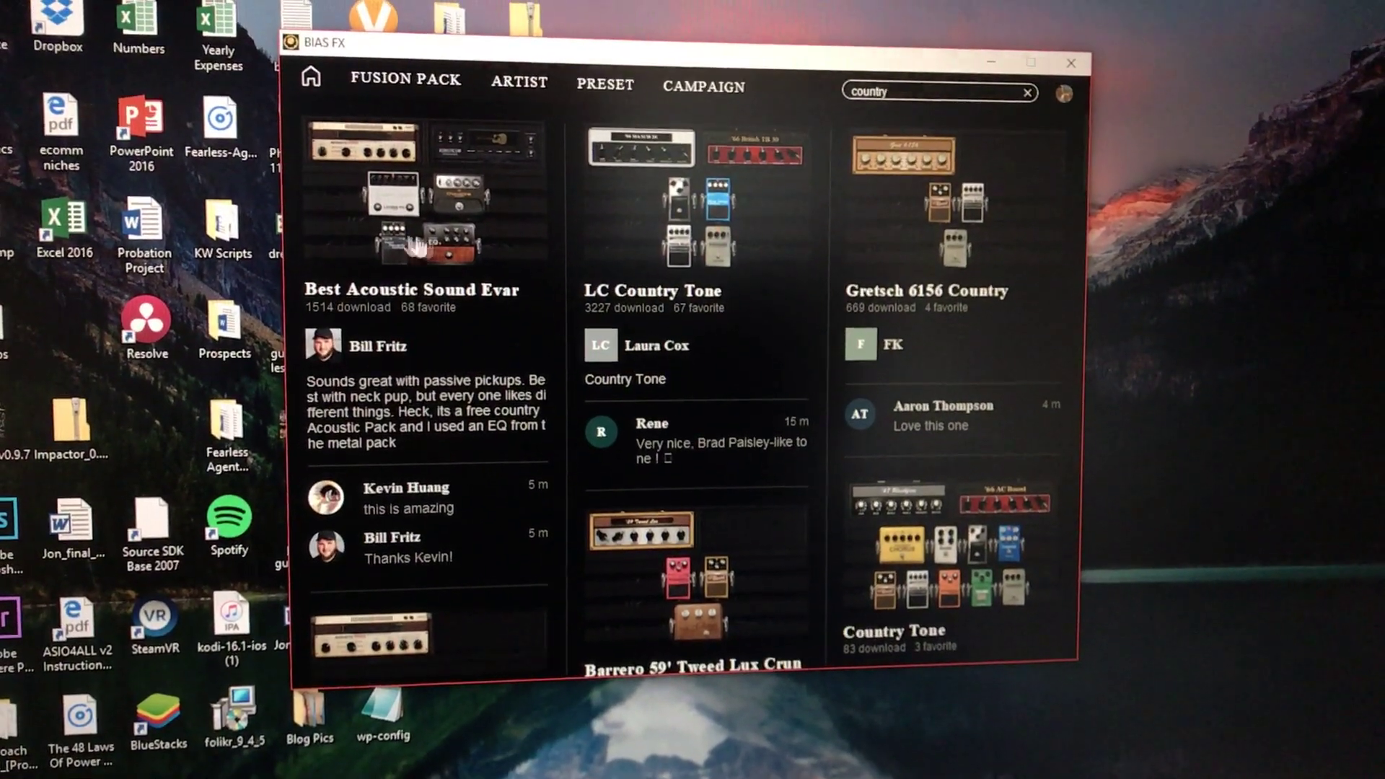
Scroll the ToneCloud 'country' results past LC Country Tone and Gretsch 6156 Country.
scroll(down, 3)
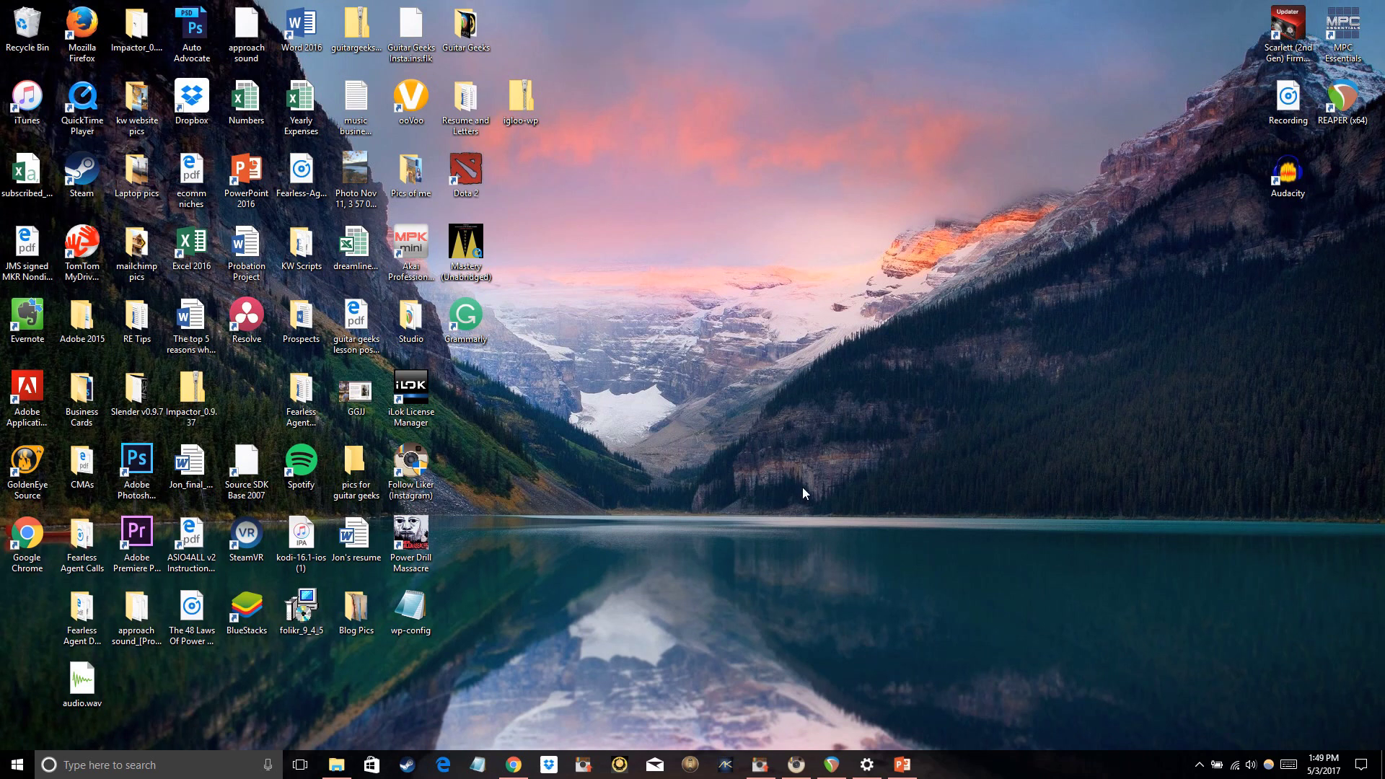
mouse_move(794, 748)
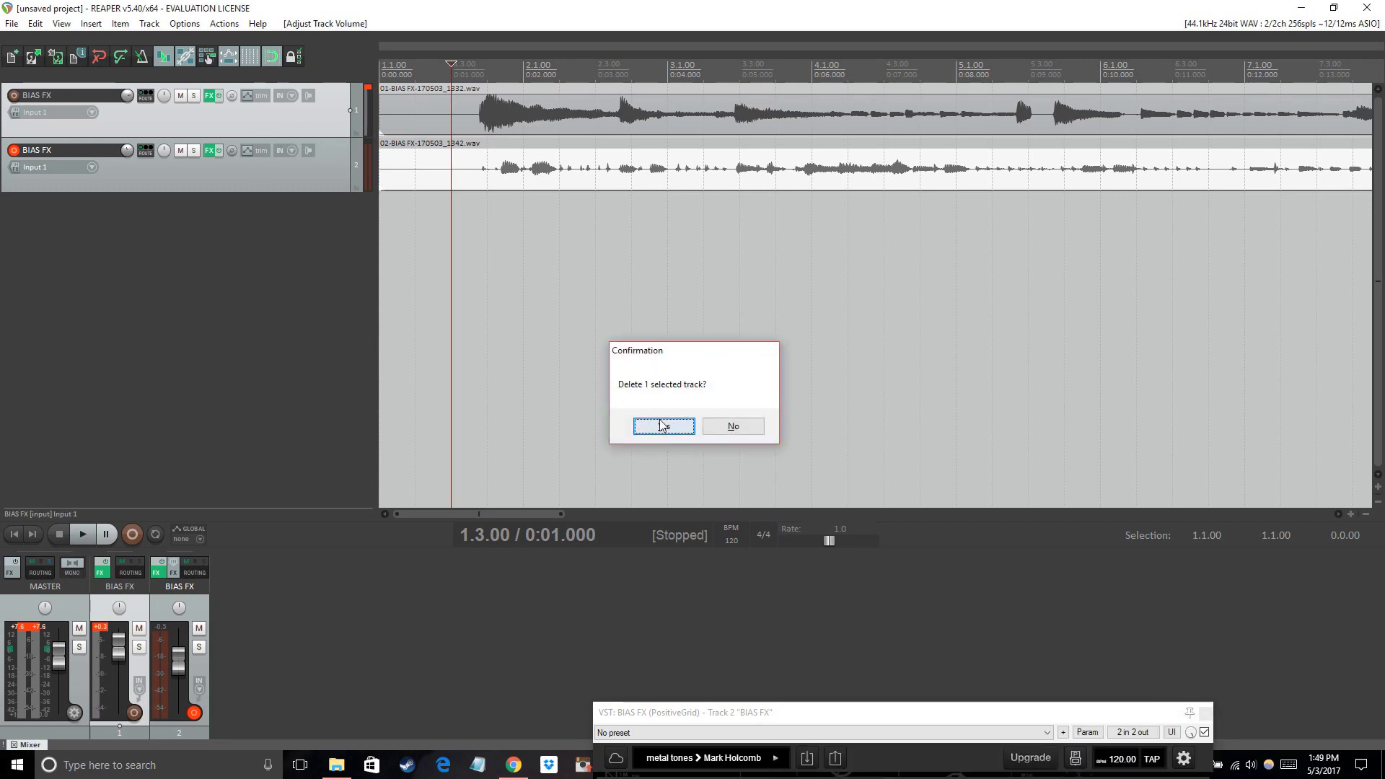
Confirm deleting both BIAS FX tracks and pick the plugin for a new instrument track.
click(664, 426)
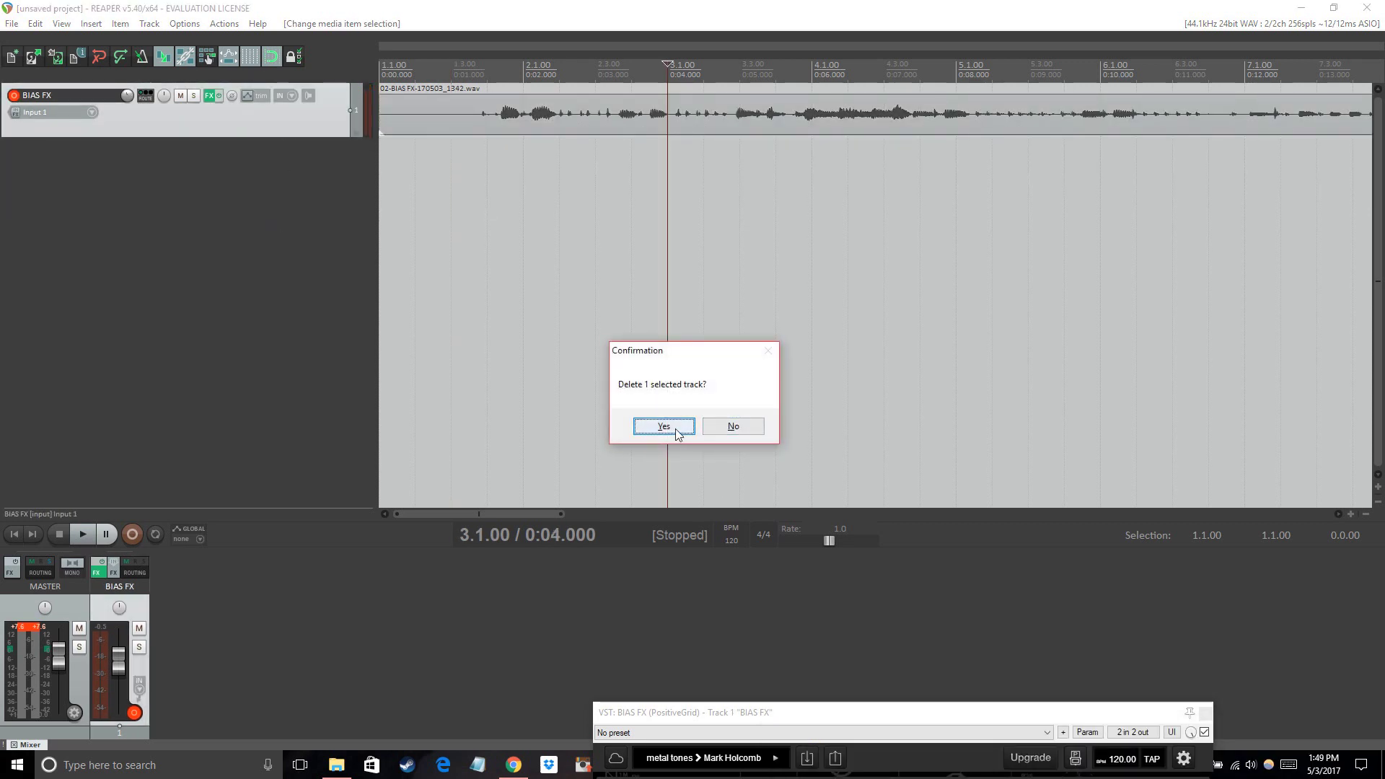
click(663, 426)
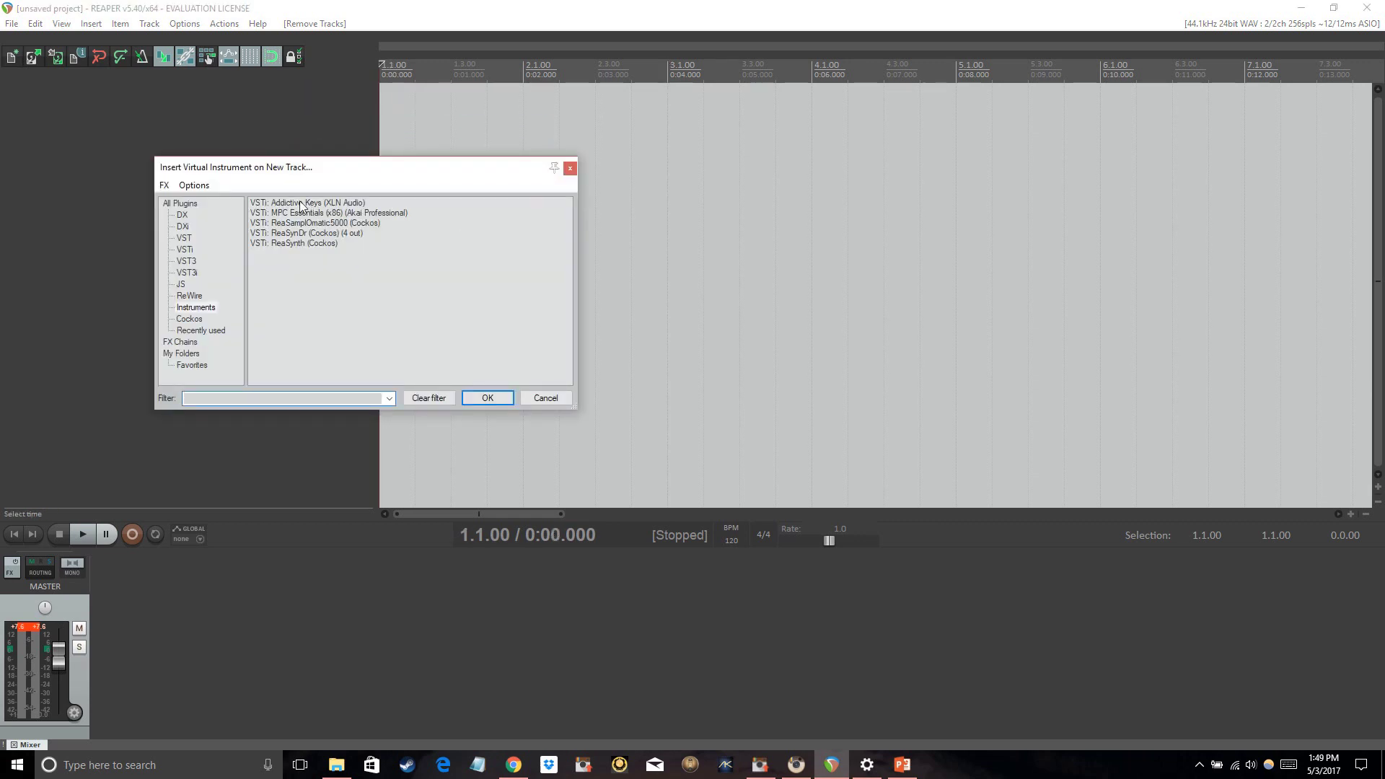
click(184, 237)
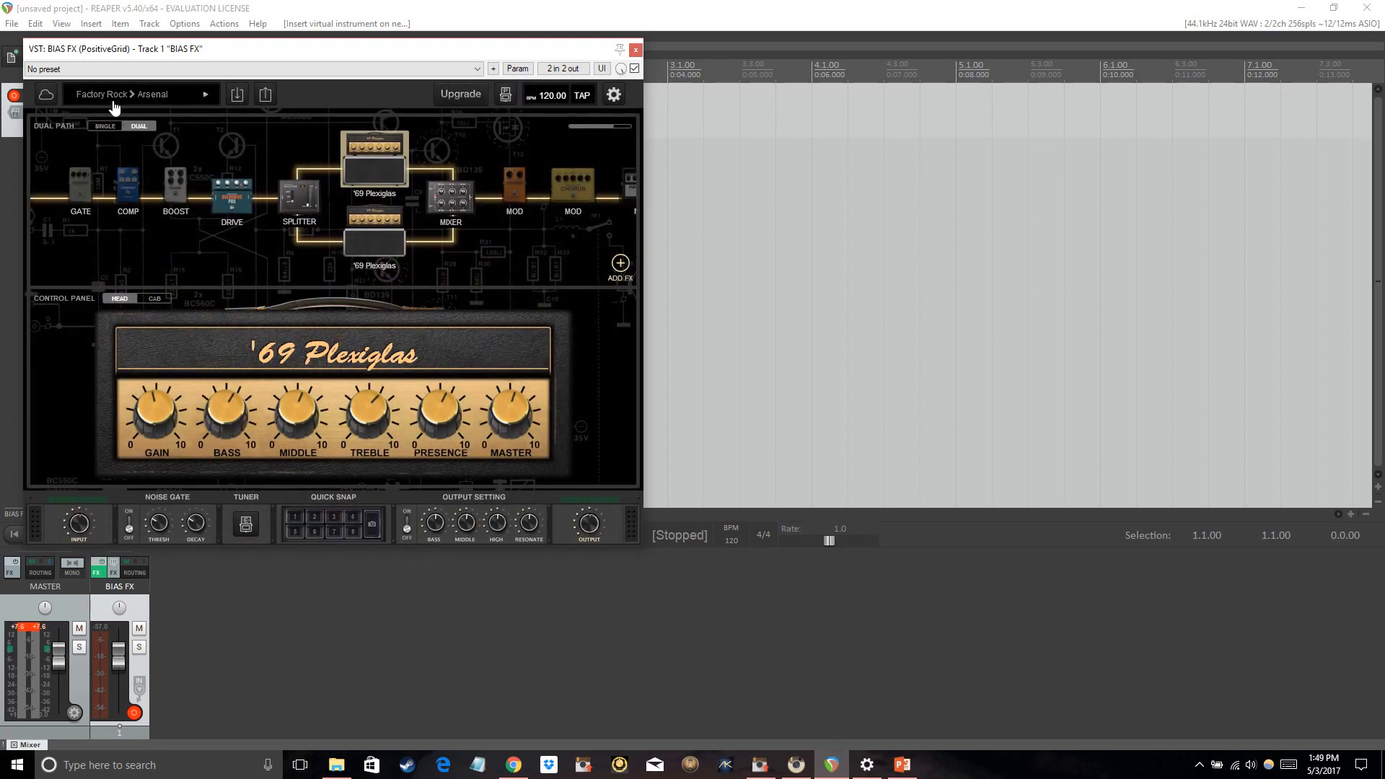
Load the John Mayer preset from the clean bank, replacing Factory Rock Arsenal.
click(142, 94)
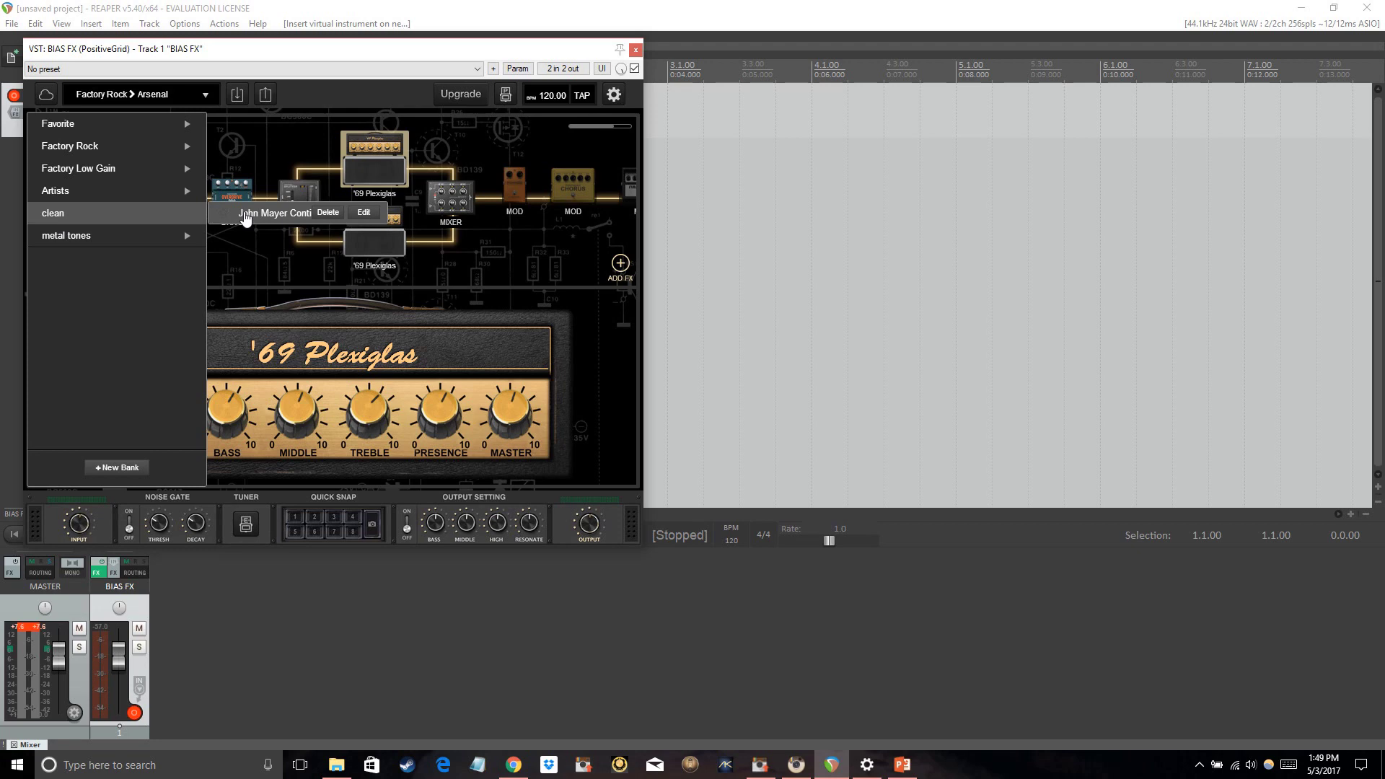
click(262, 212)
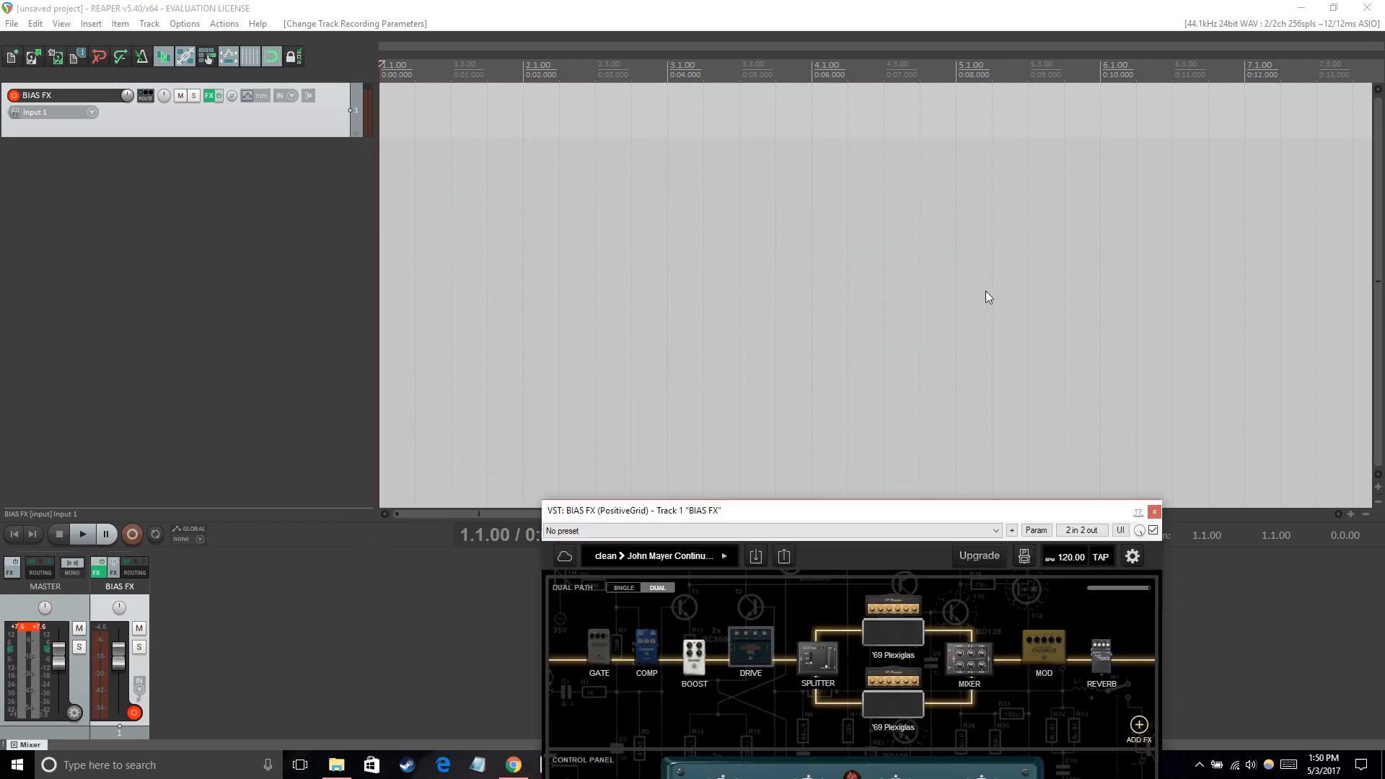
Drag the VST: BIAS FX window down and away from the arrange area.
drag(849, 511, 652, 418)
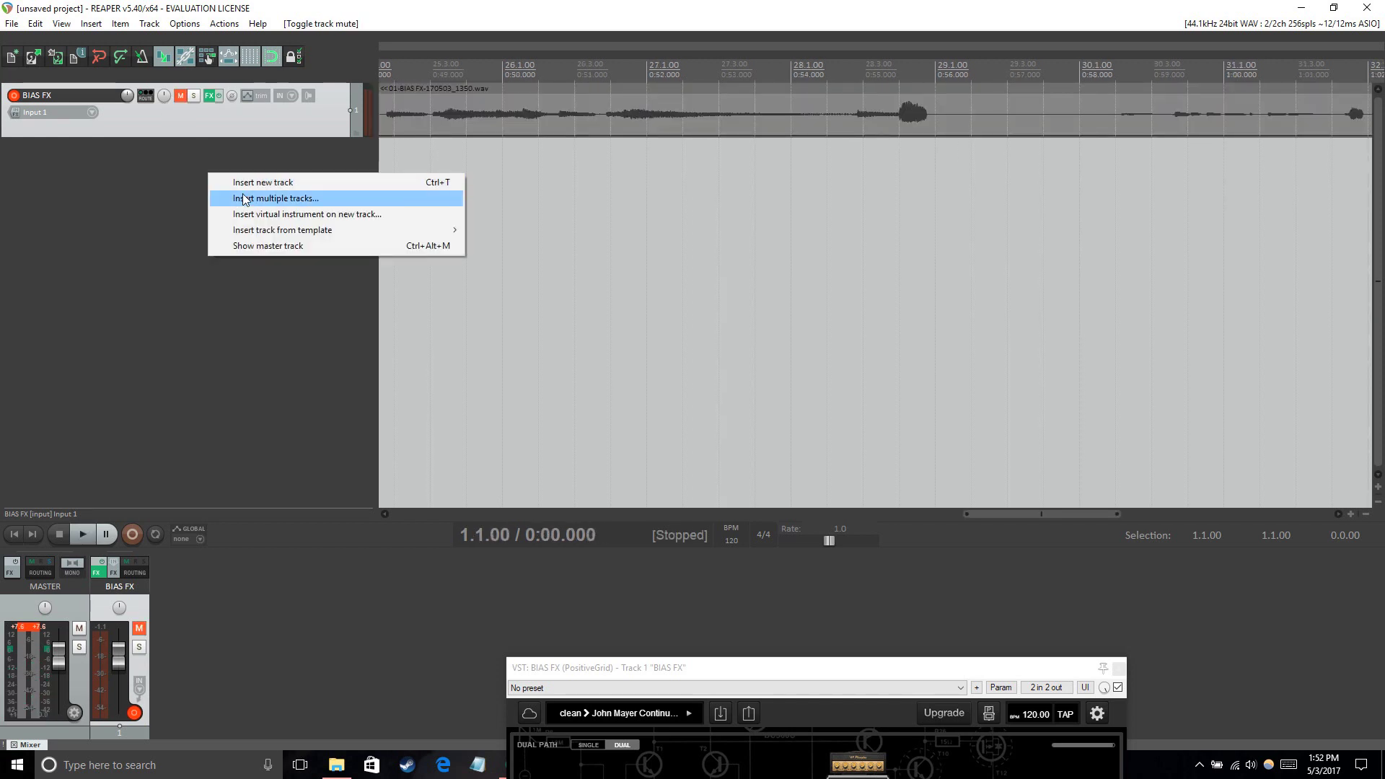
Insert a new VST: BIAS FX track and load the metal tones Mark Holcomb preset.
click(306, 213)
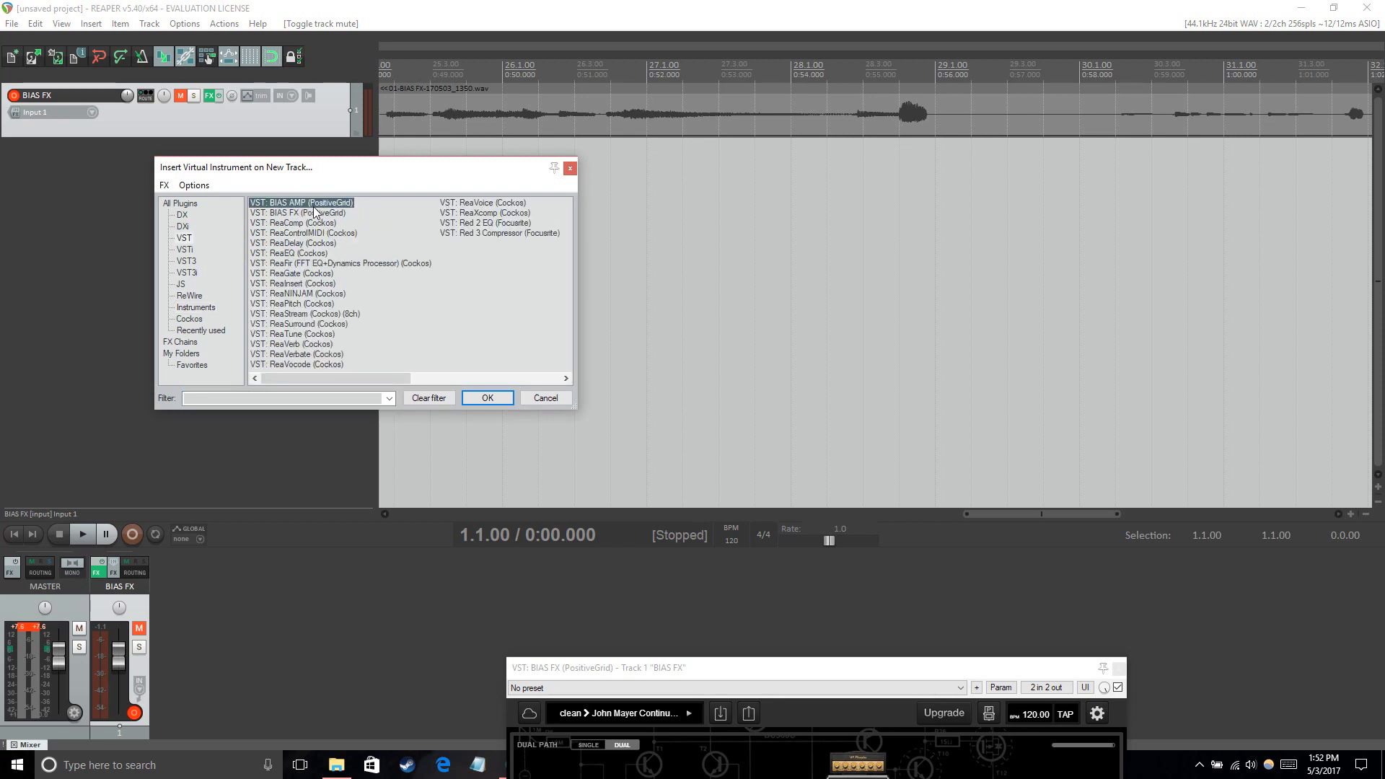
click(487, 398)
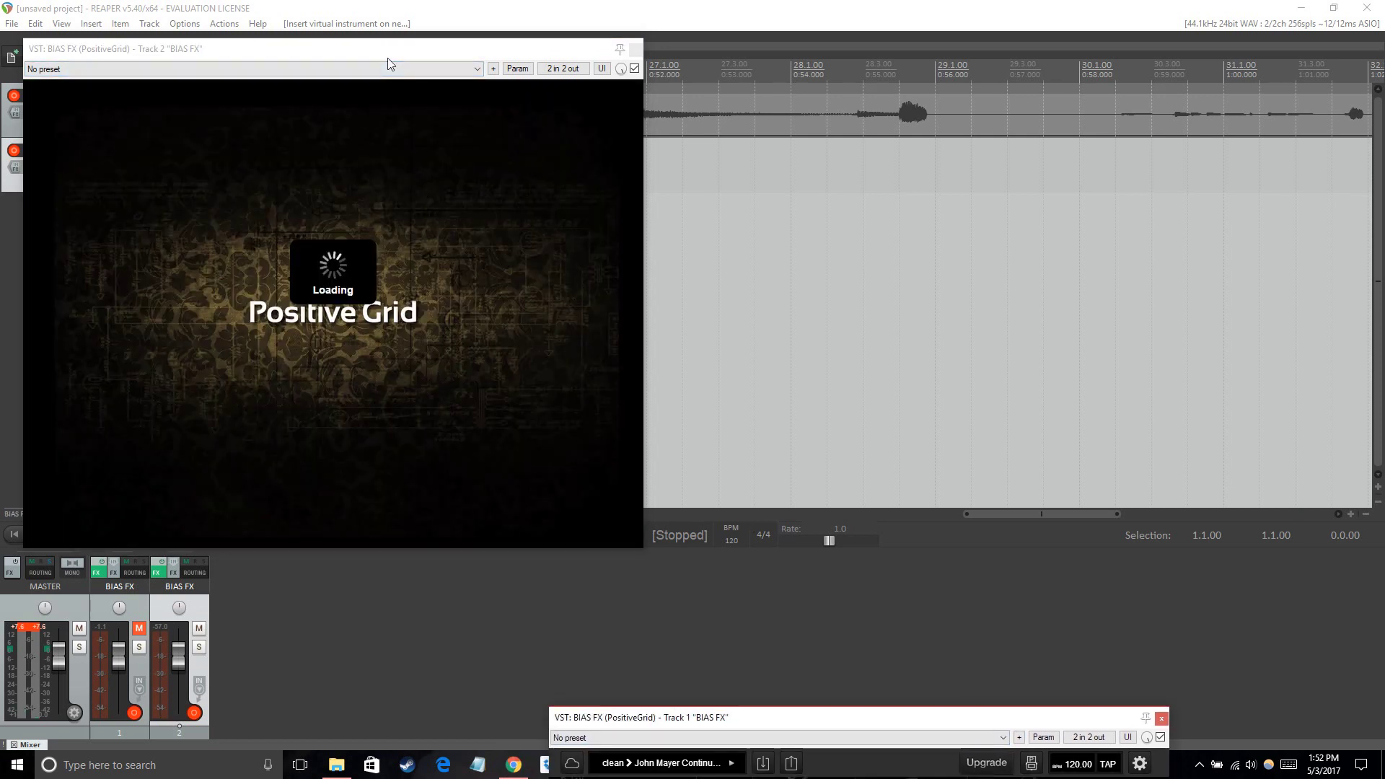
mouse_move(363, 58)
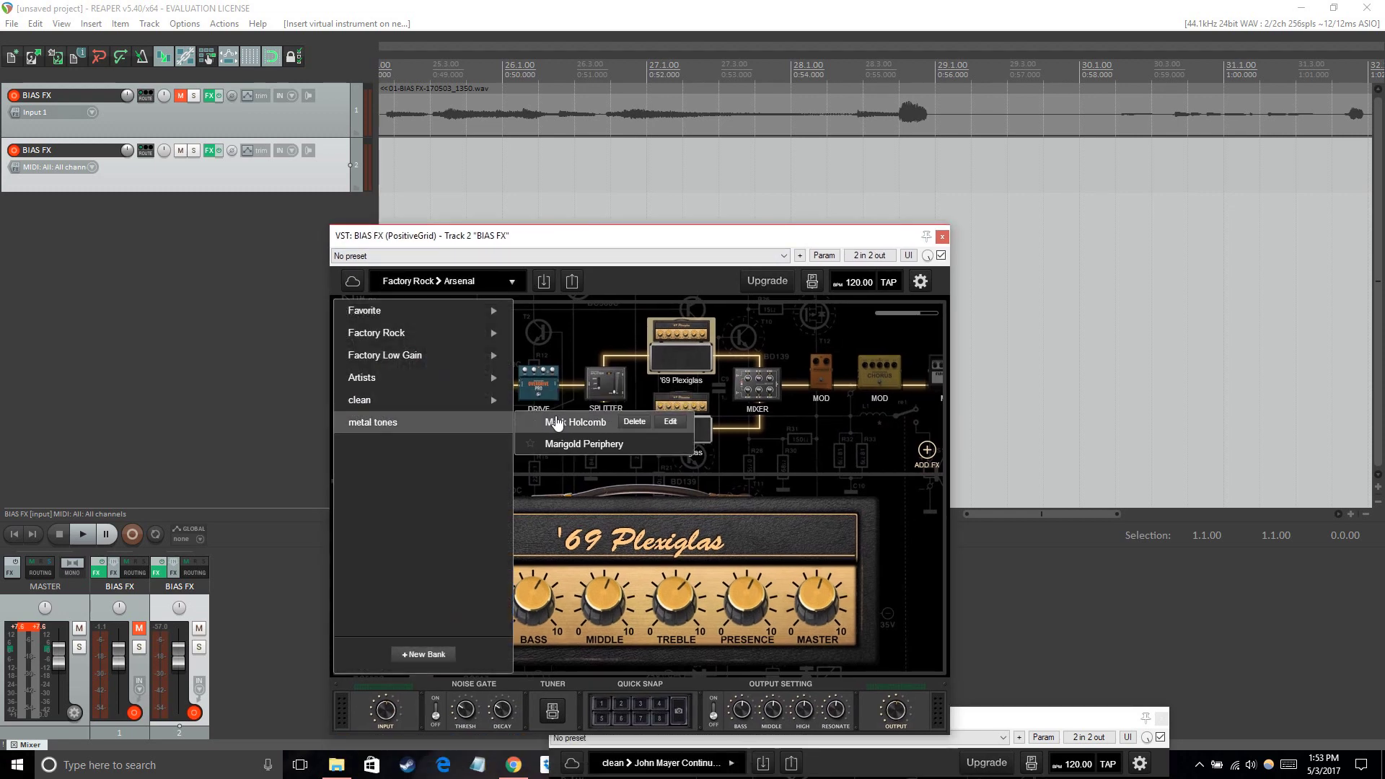
click(576, 422)
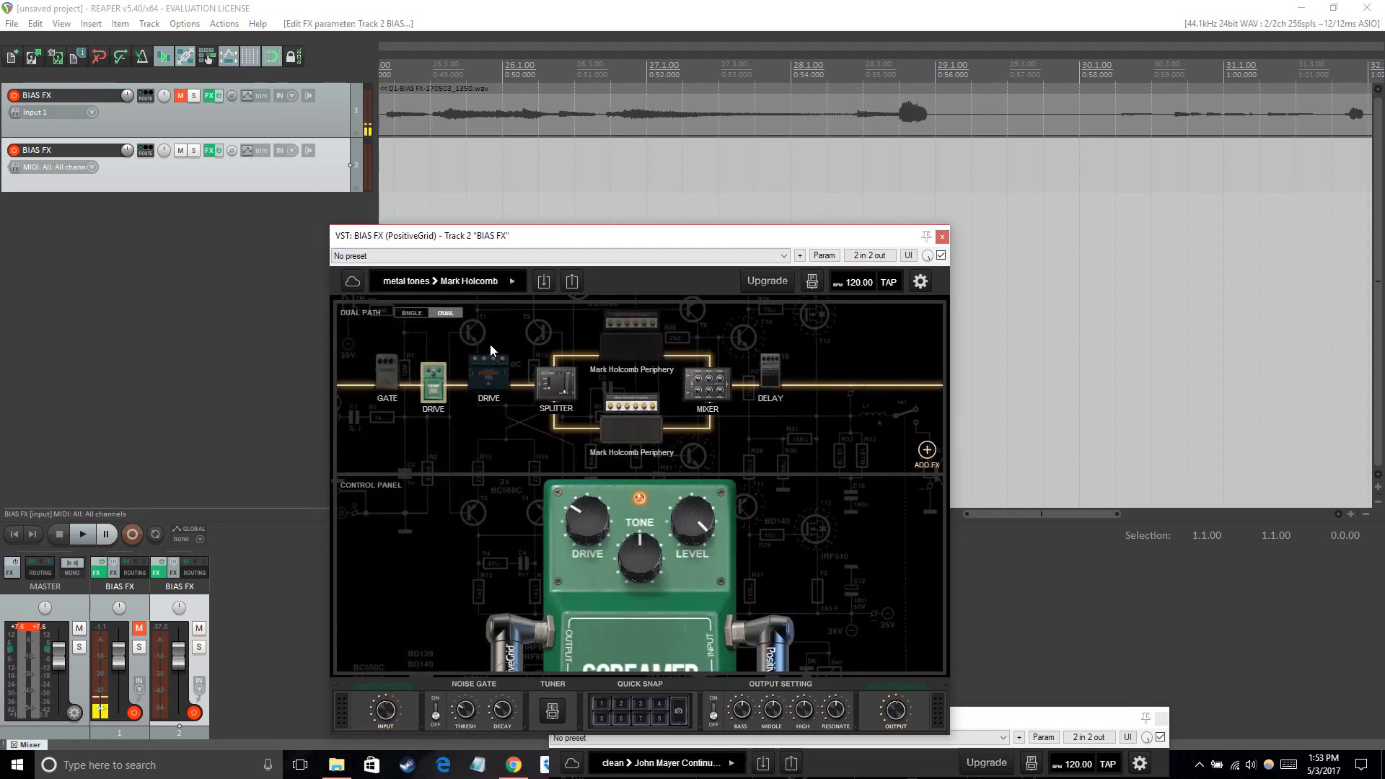
click(52, 167)
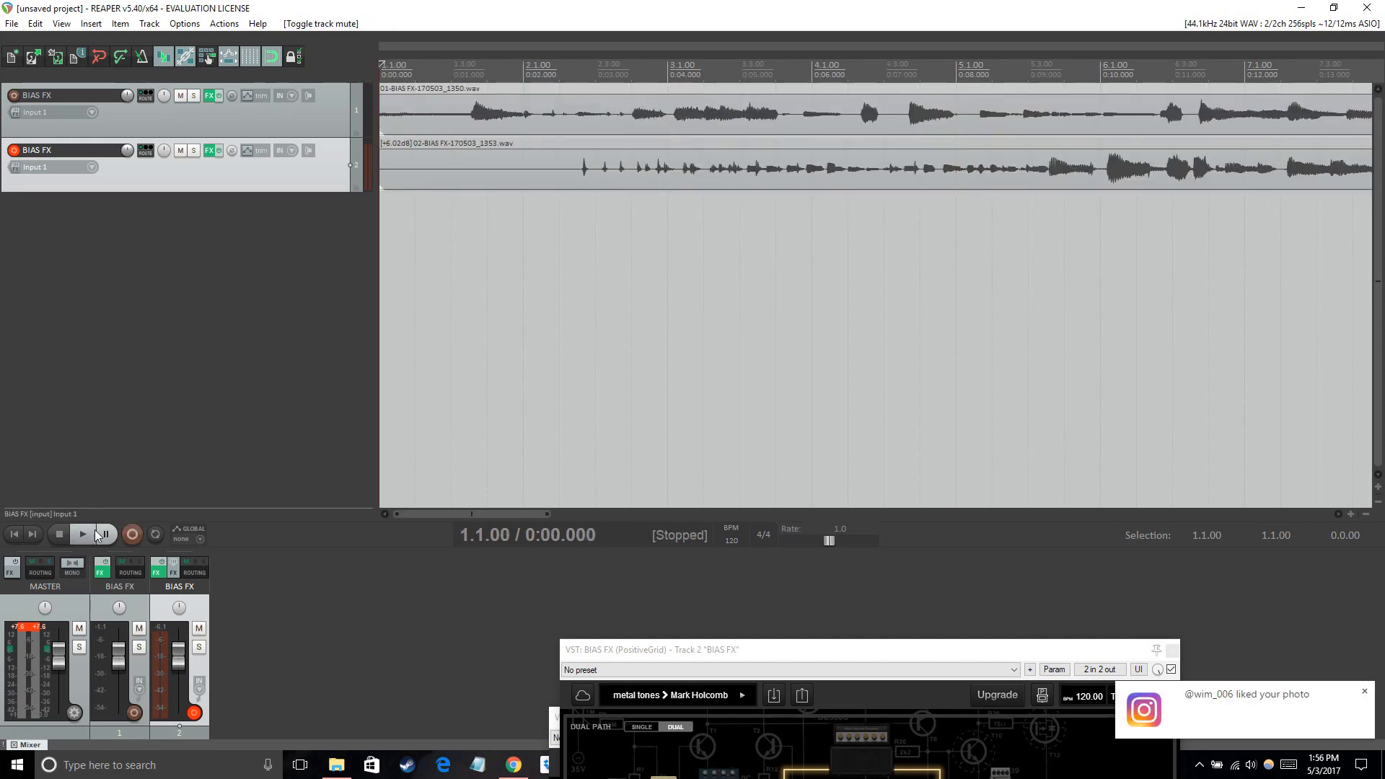
Play both guitar tracks, raise track 1 to about +8.6 dB, then stop playback.
click(82, 534)
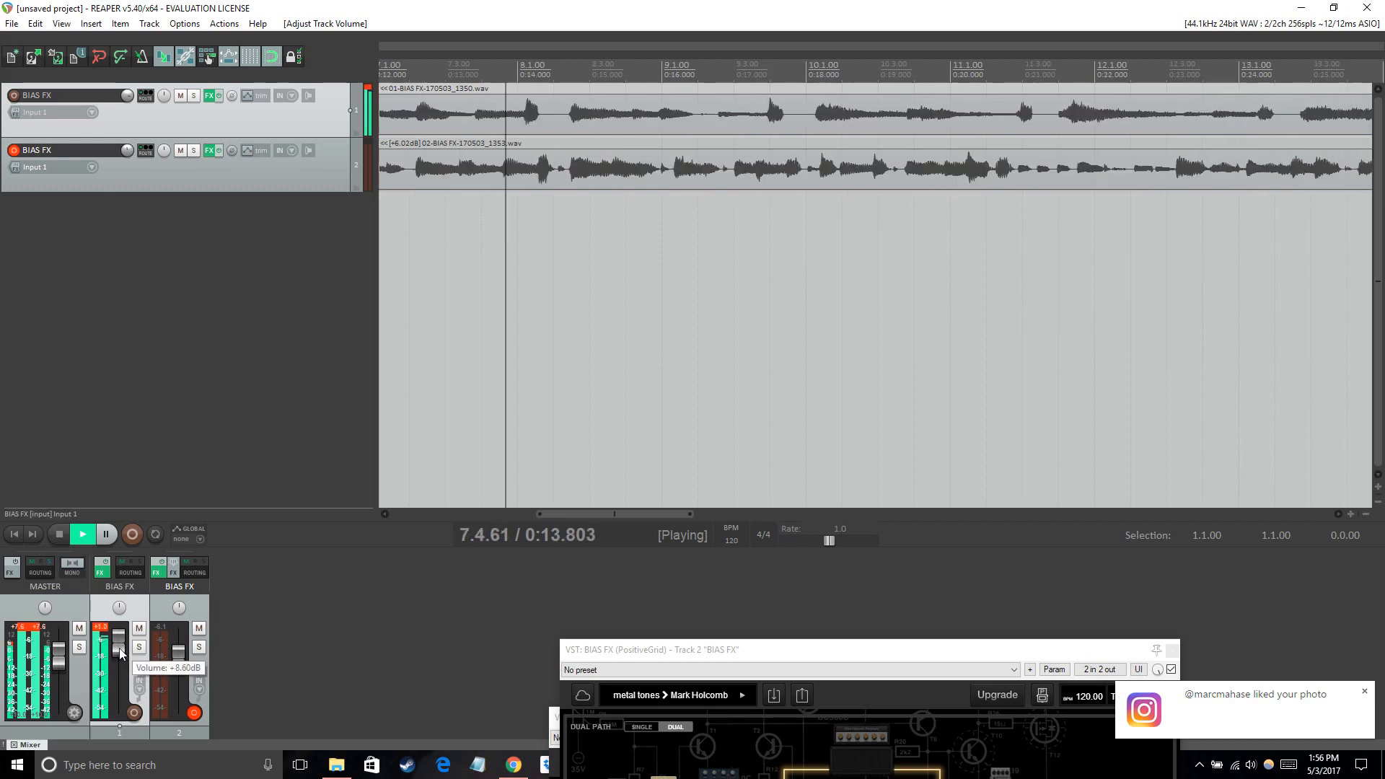
drag(117, 636, 118, 645)
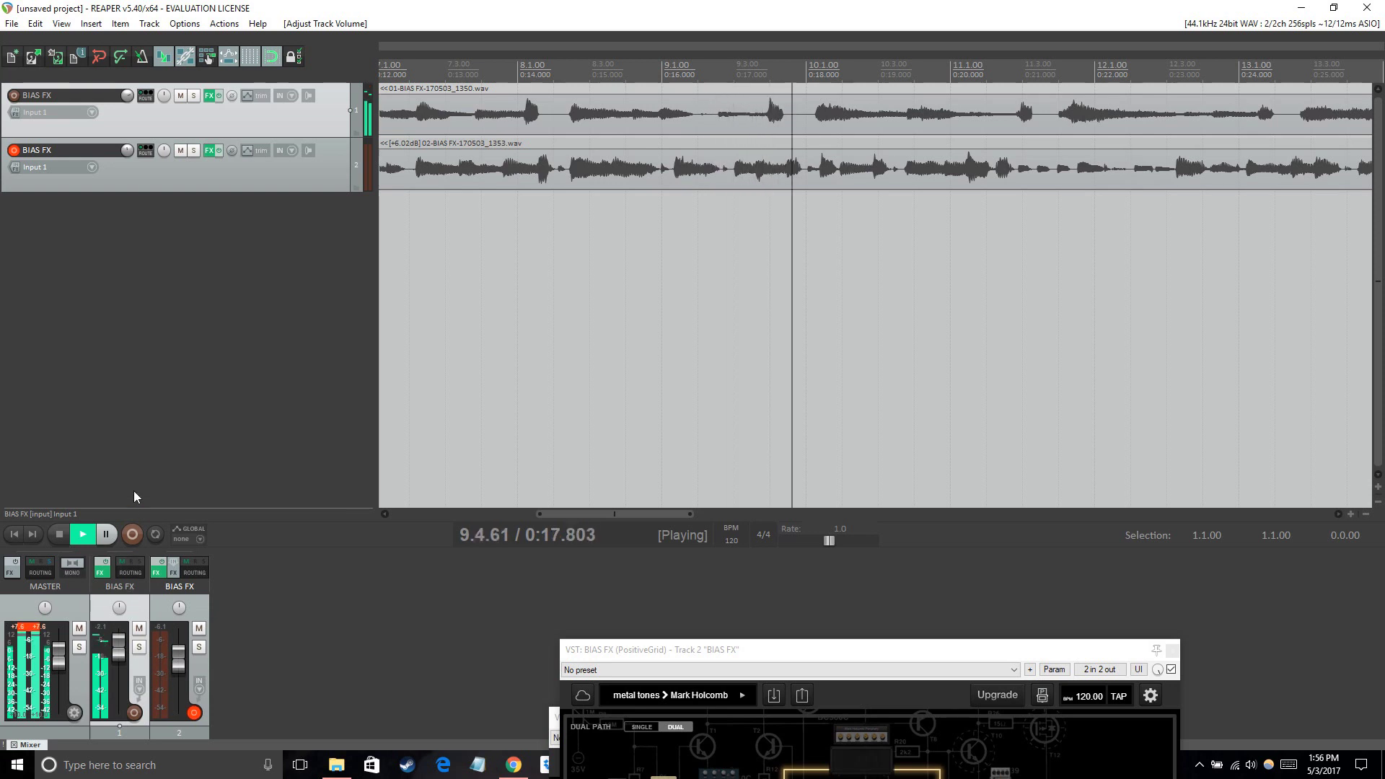
click(82, 534)
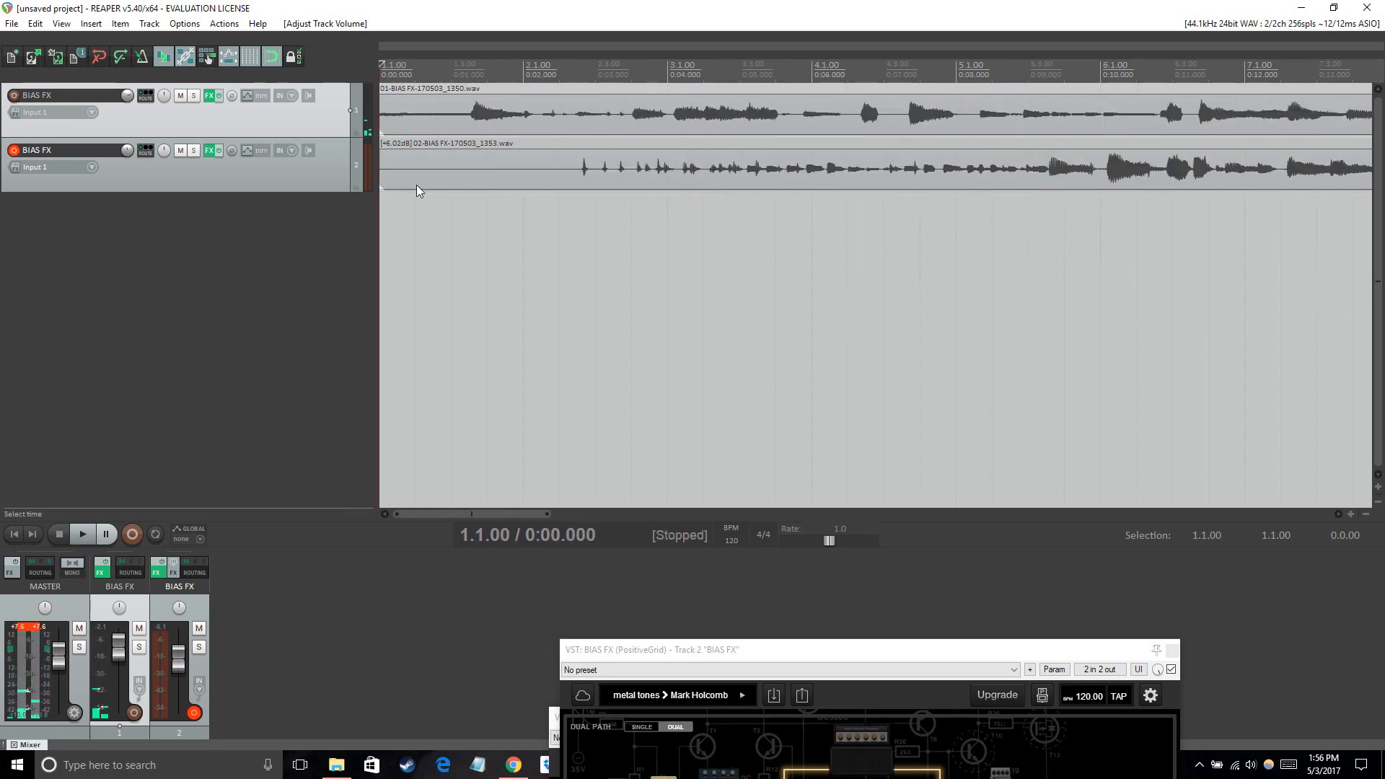
mouse_move(768, 636)
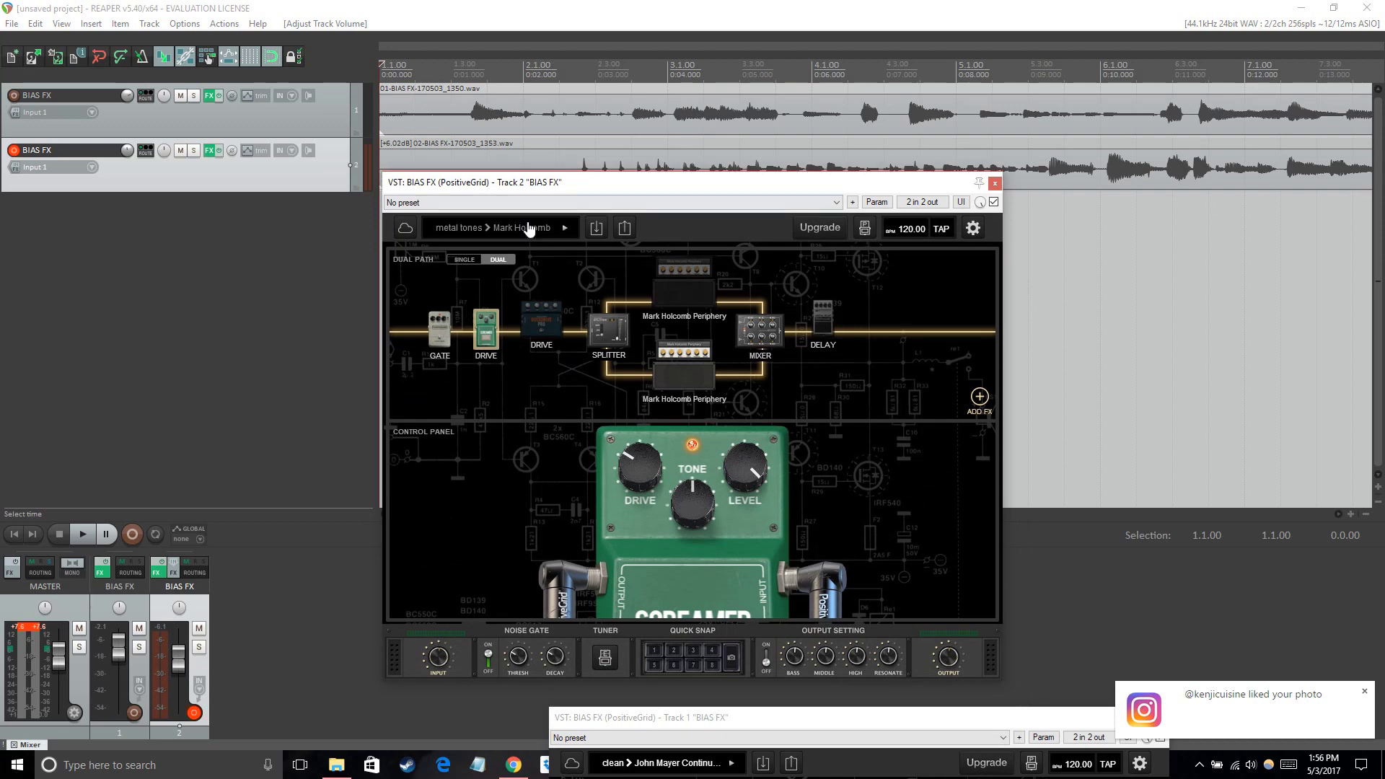
Load the John Mayer Continuum preset from the clean bank on track 2.
click(499, 227)
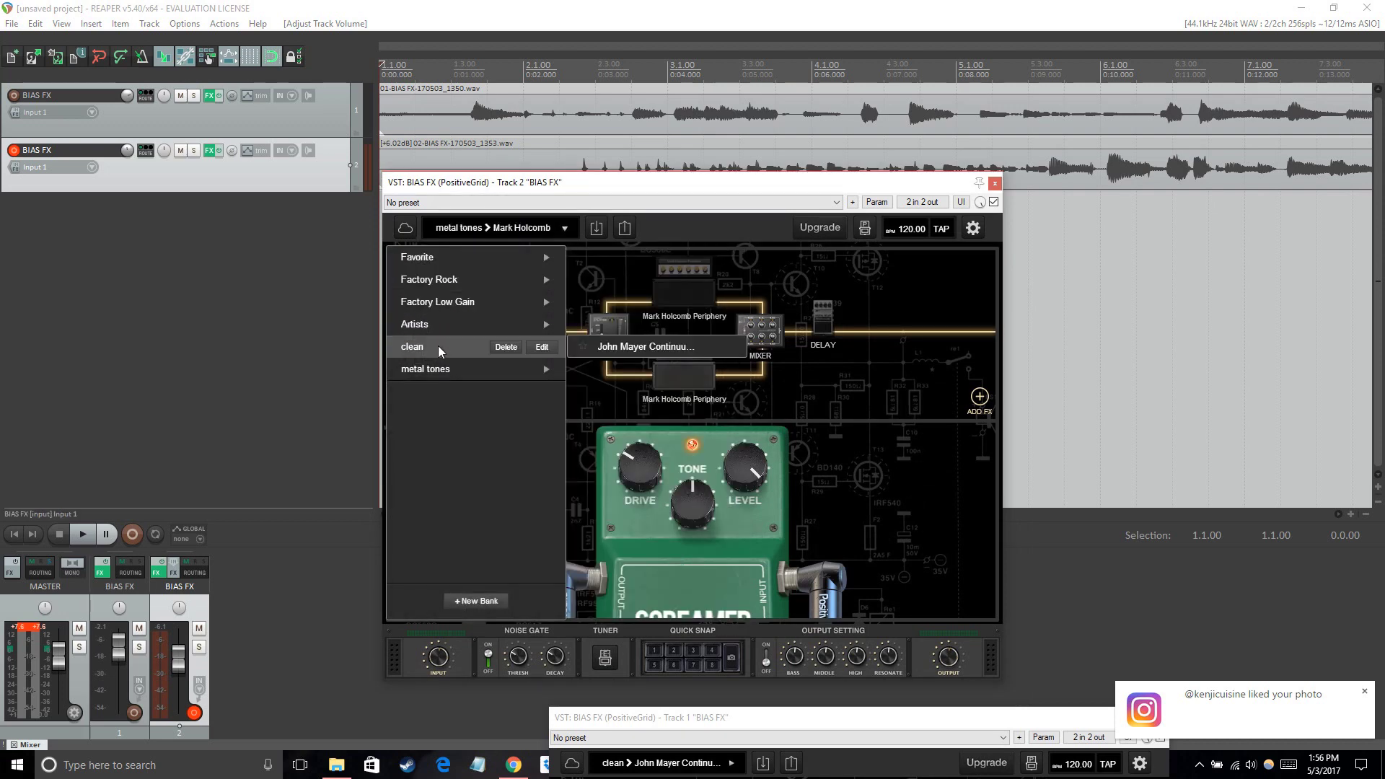
click(643, 347)
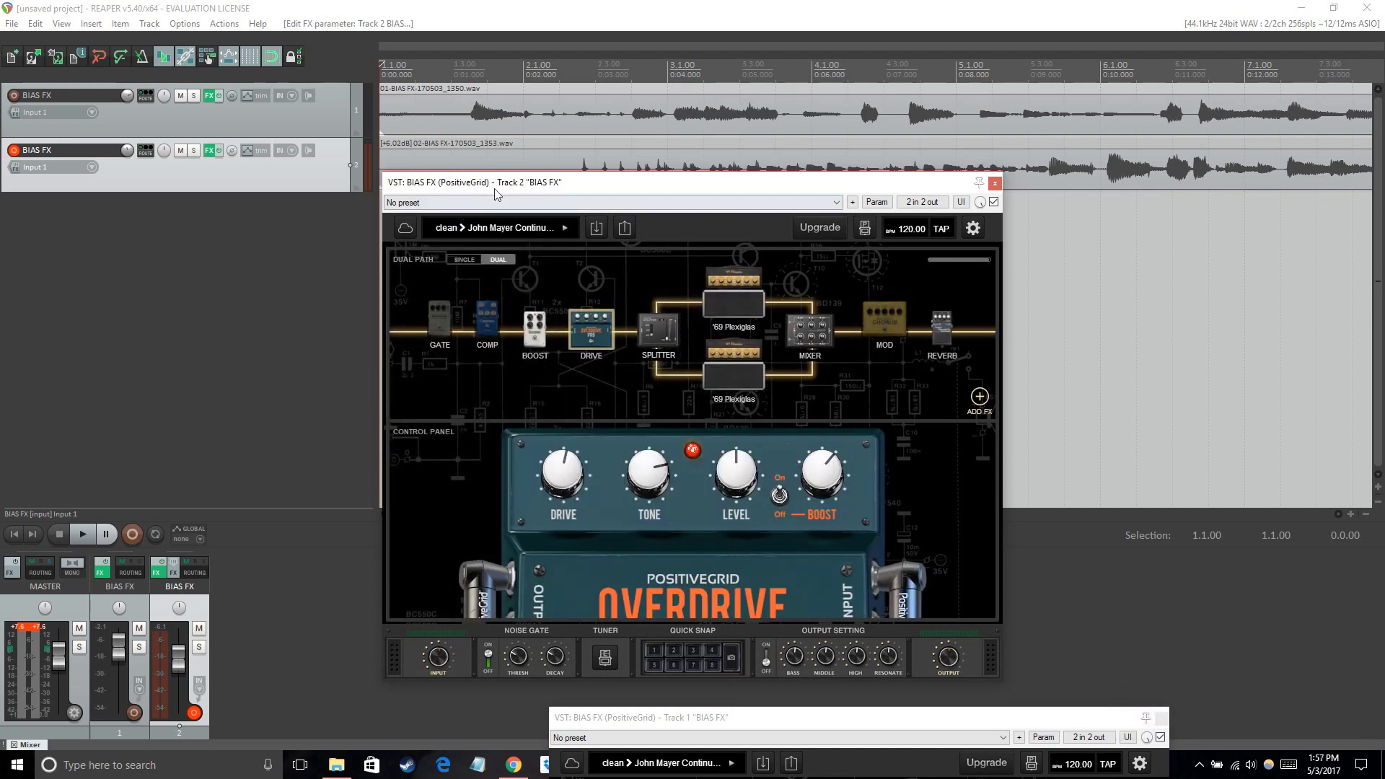
mouse_move(858, 189)
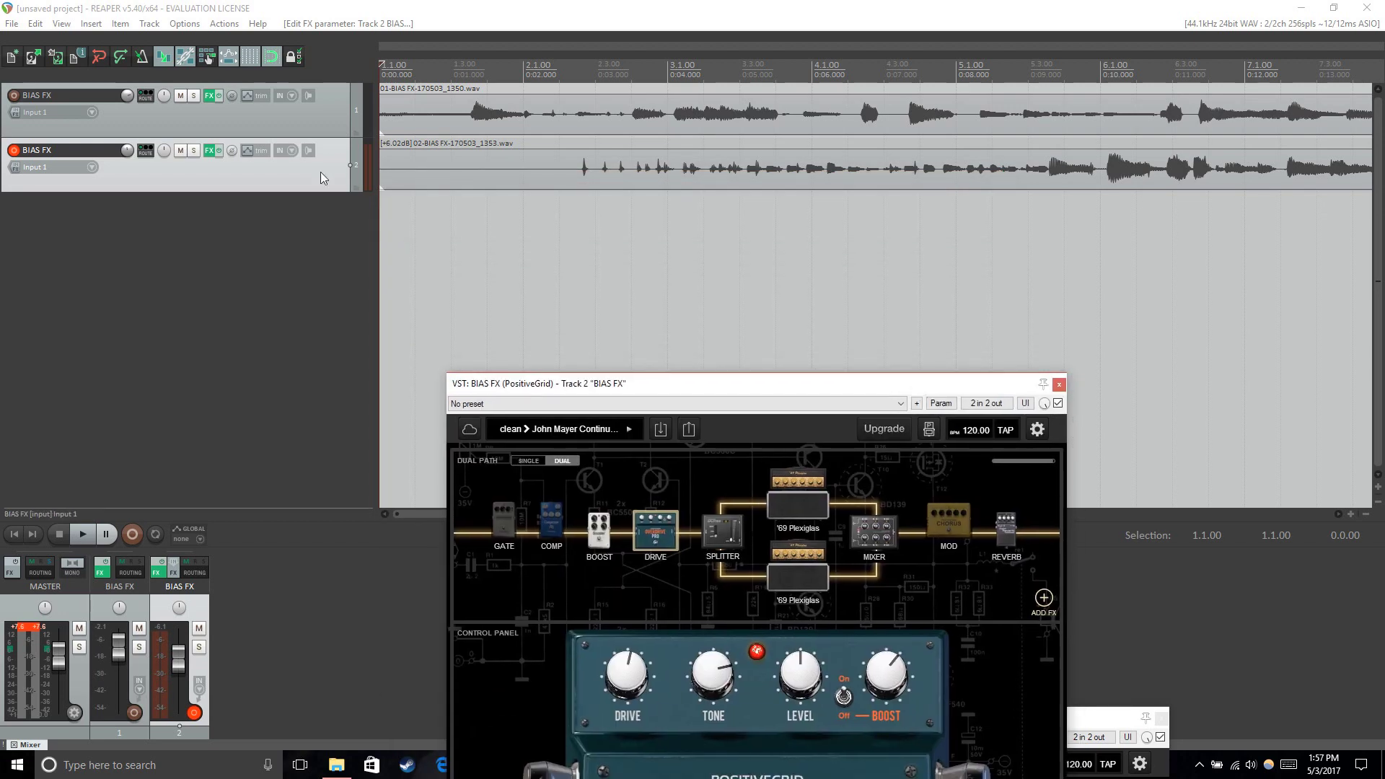
Mute track 1 and drag track 2's fader up to +5.95 dB.
click(83, 534)
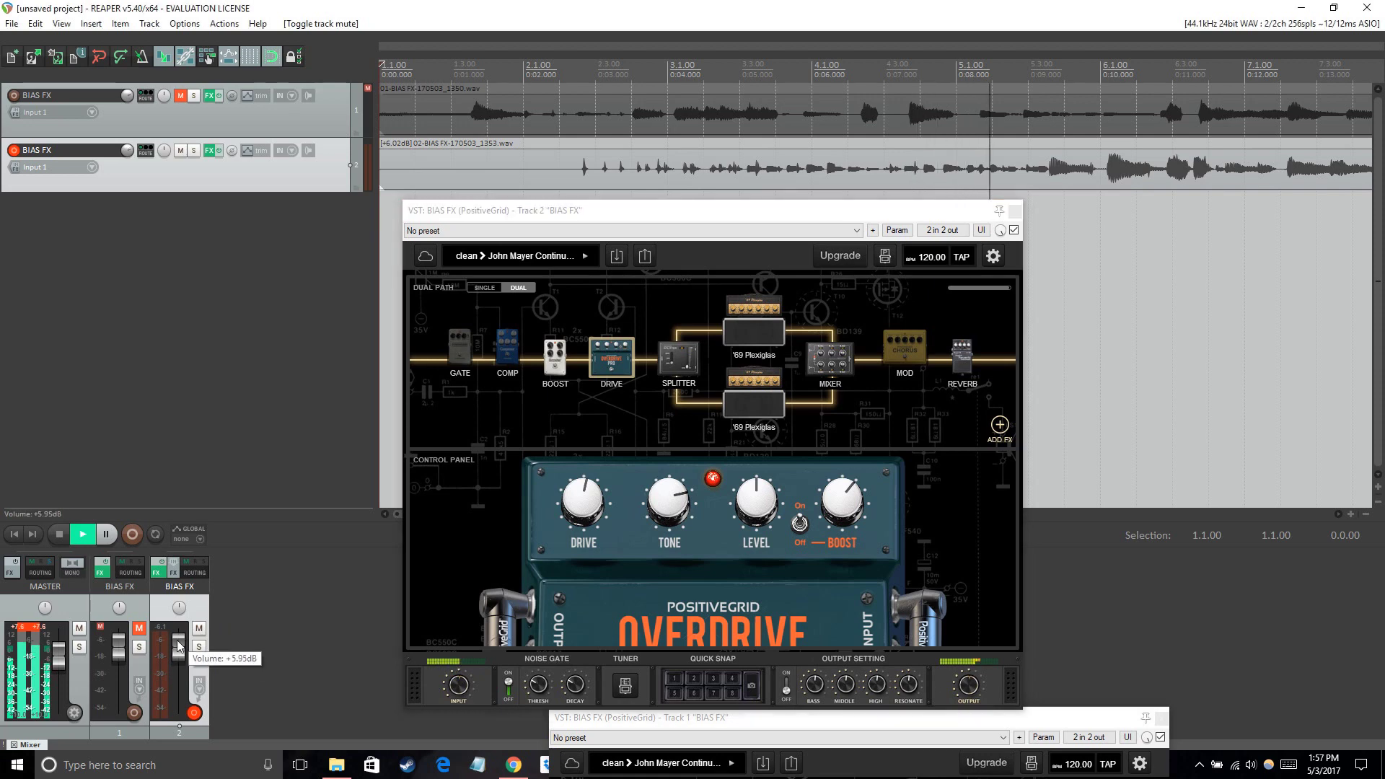
drag(178, 645, 181, 630)
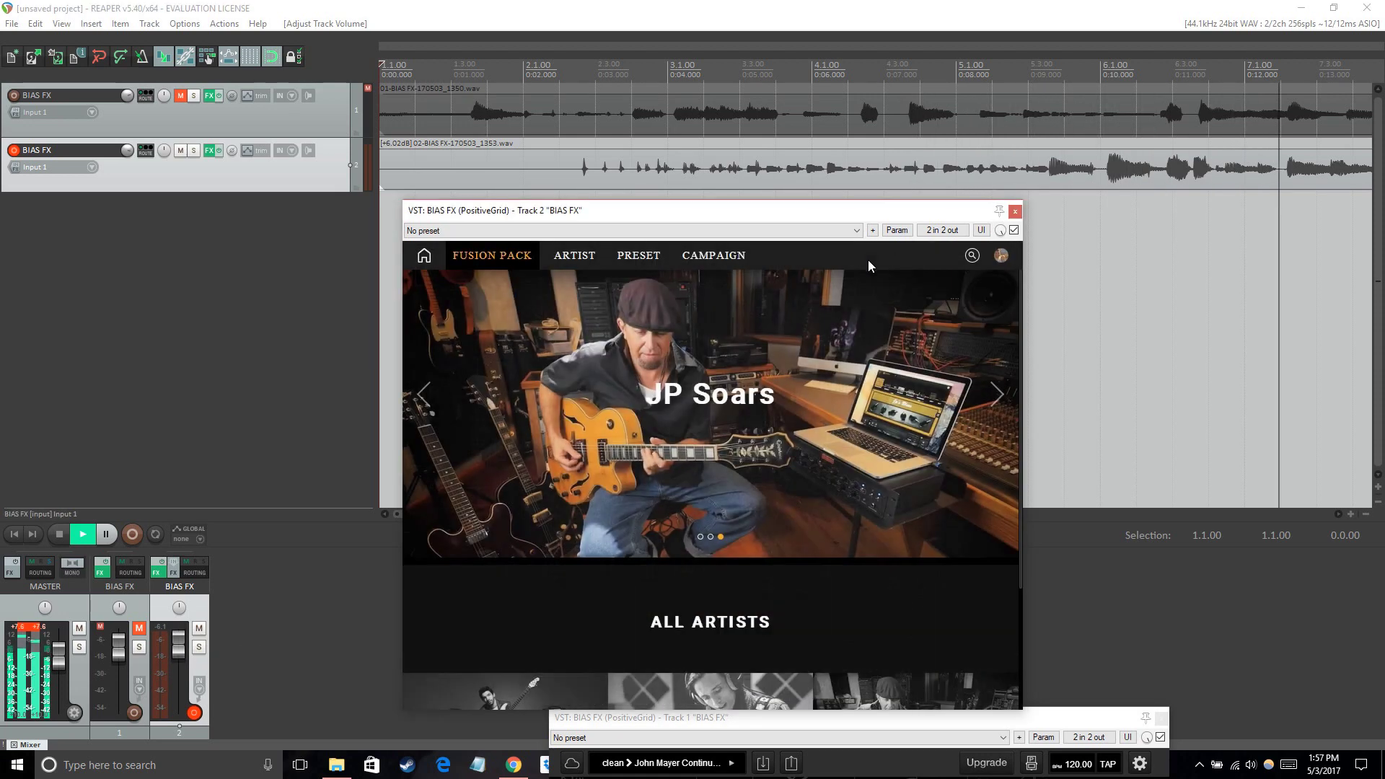
Run a ToneCloud search for 'delay' presets in place of 'ambient'.
click(972, 255)
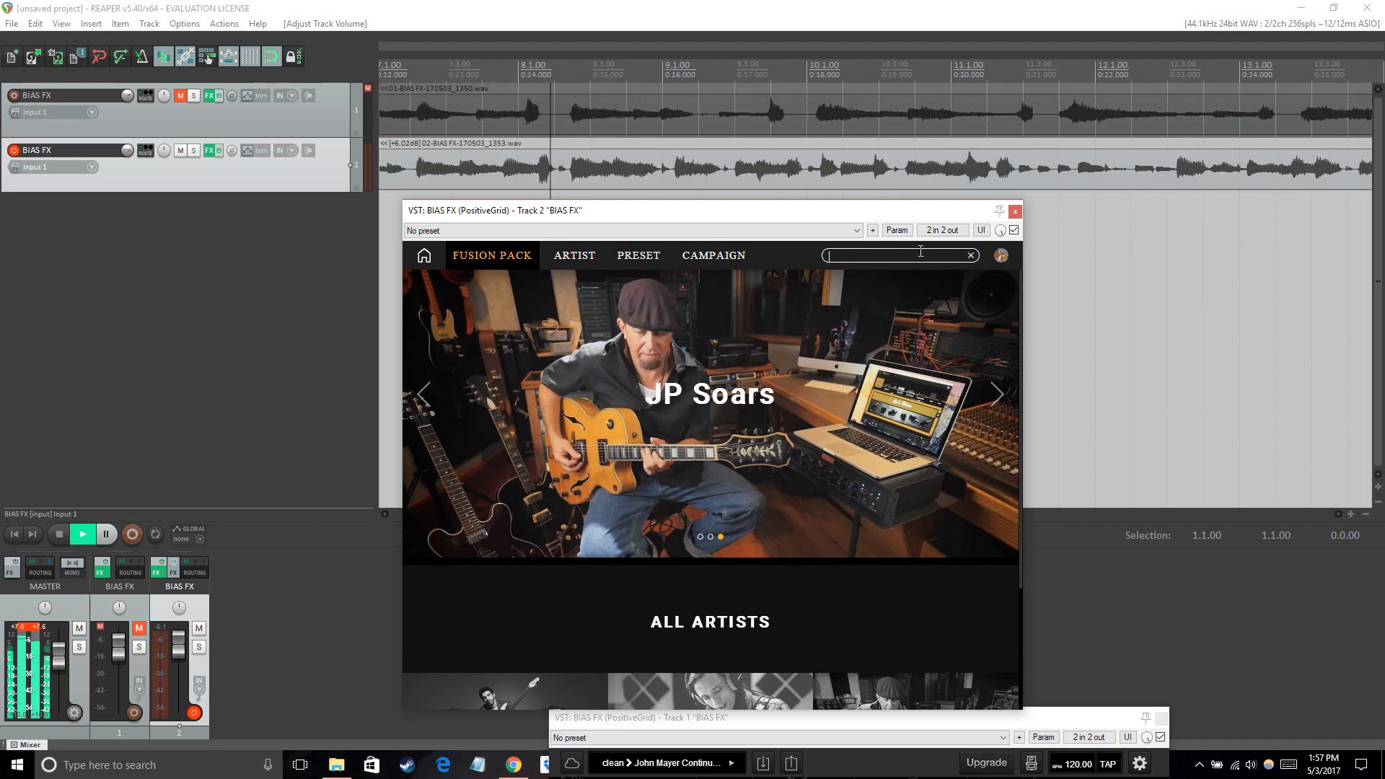
text(a)
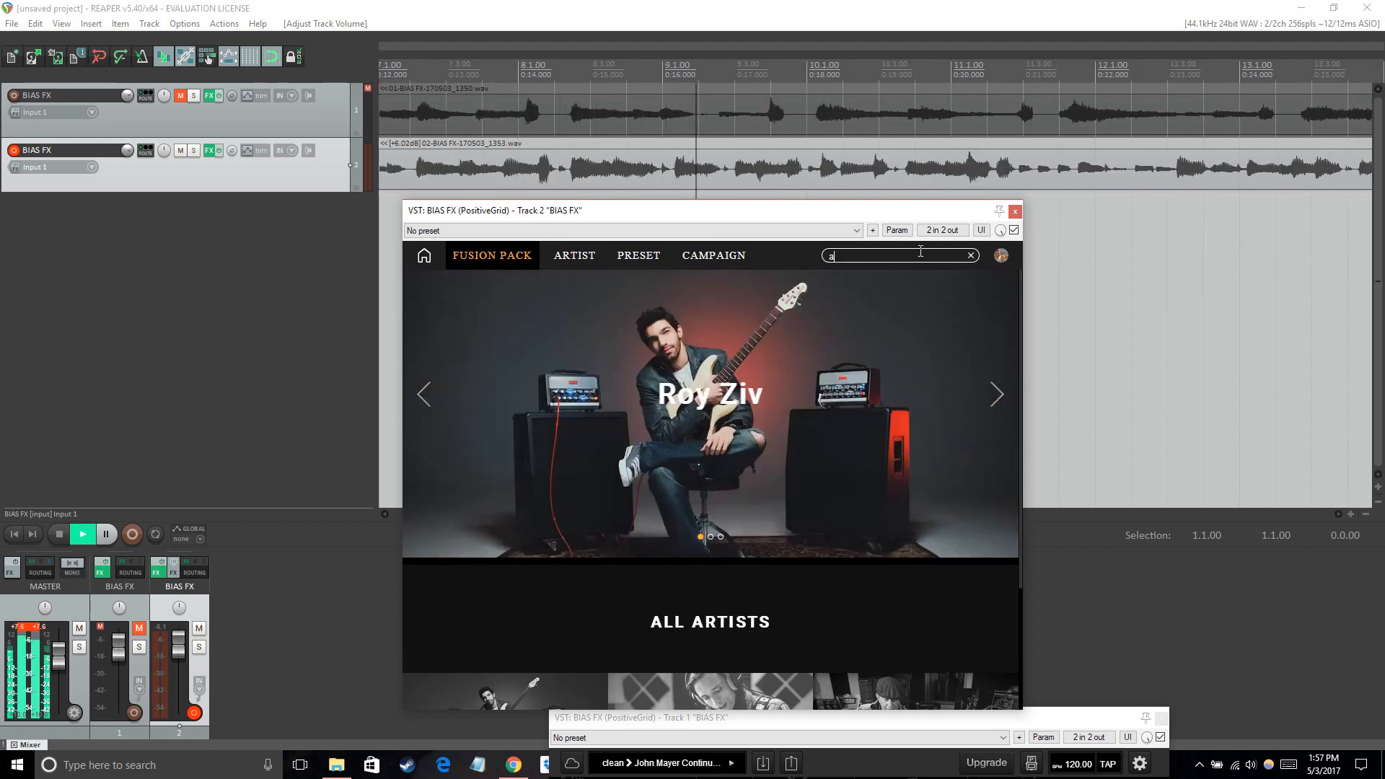
text(mbient)
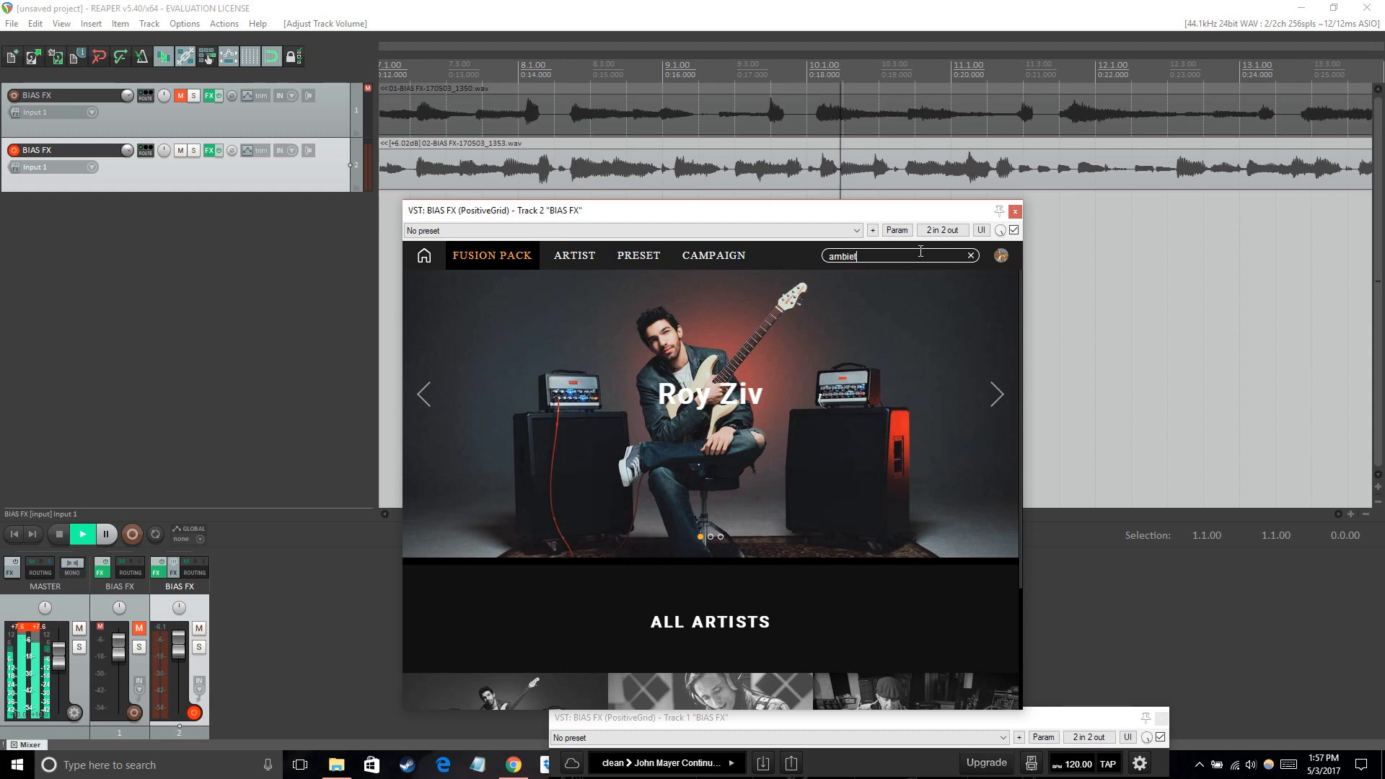
key(Backspace)
text(delay)
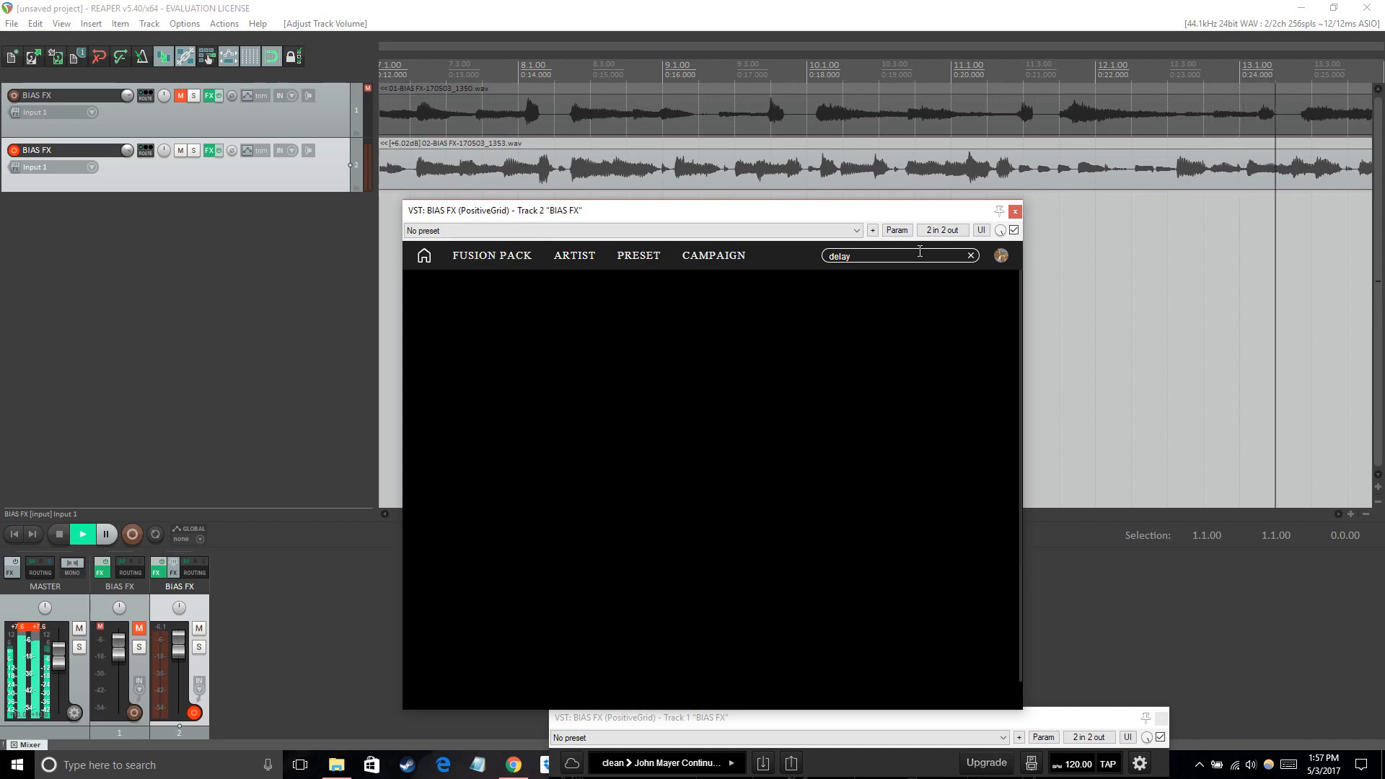
key(Enter)
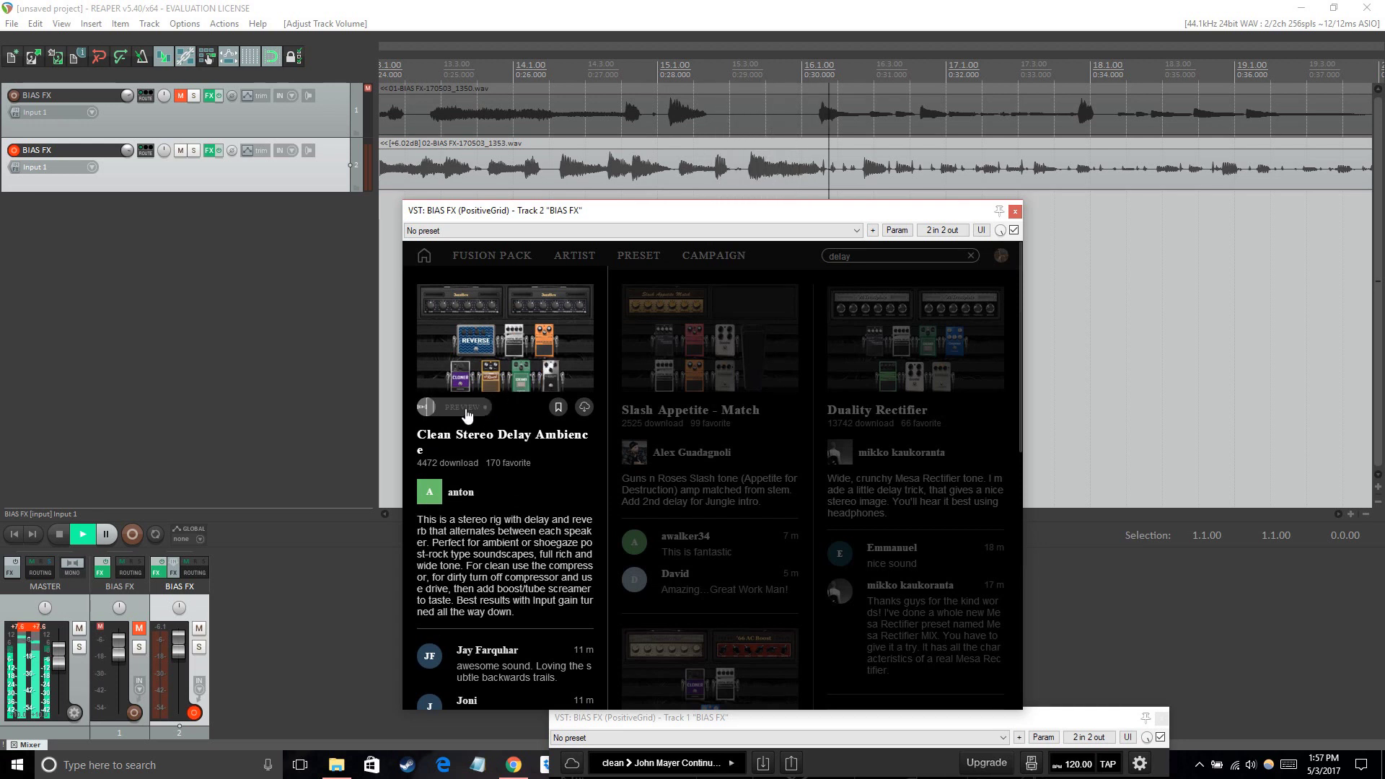
Preview Clean Stereo Delay Ambience and Slash Appetite - Match, then scroll through the comments.
click(427, 407)
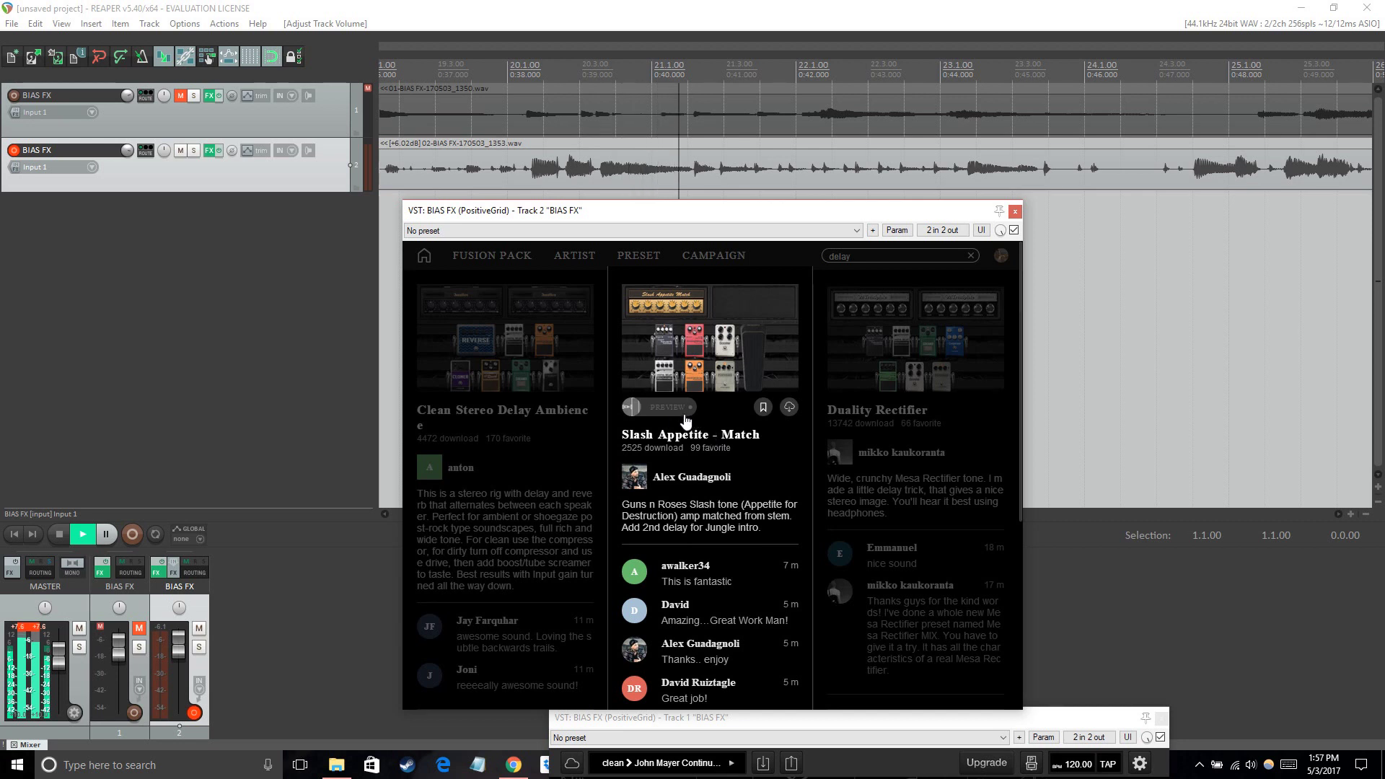
click(659, 407)
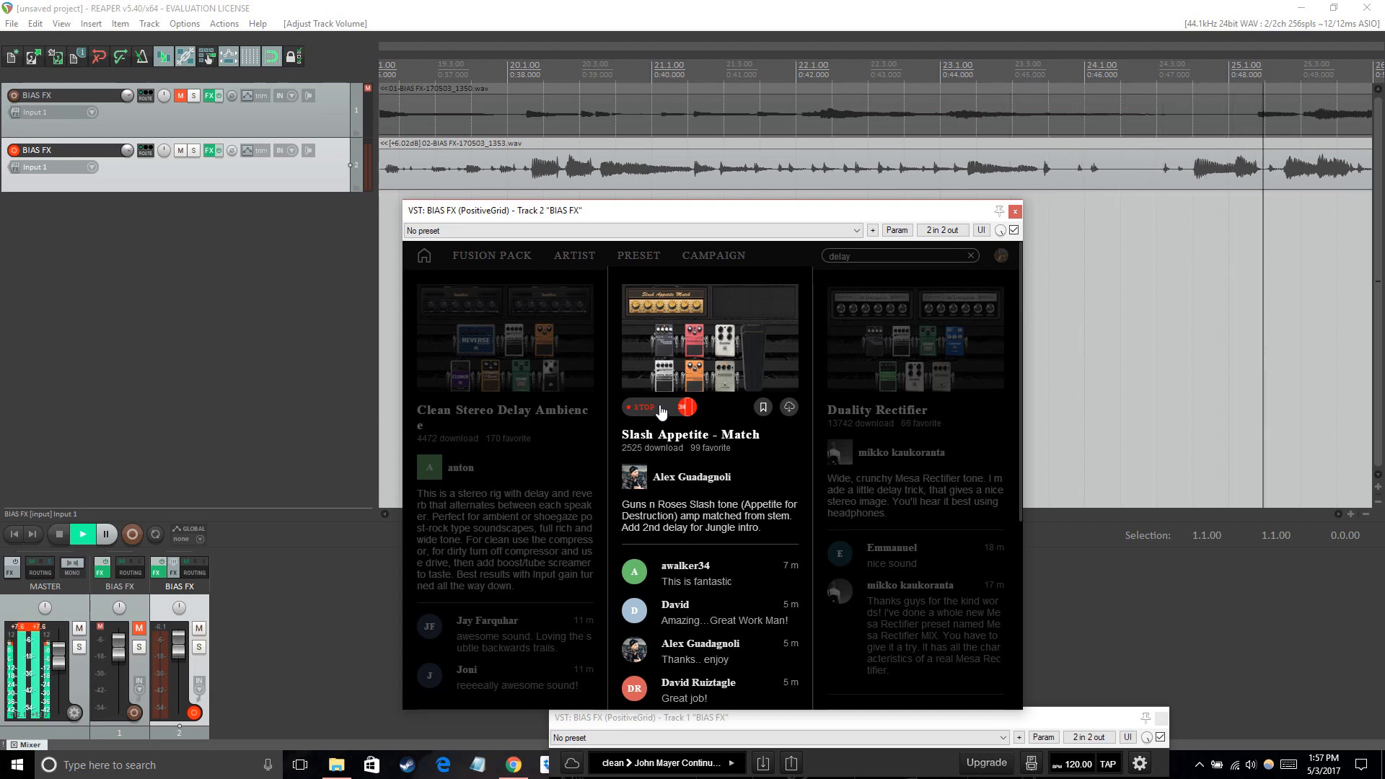
click(639, 407)
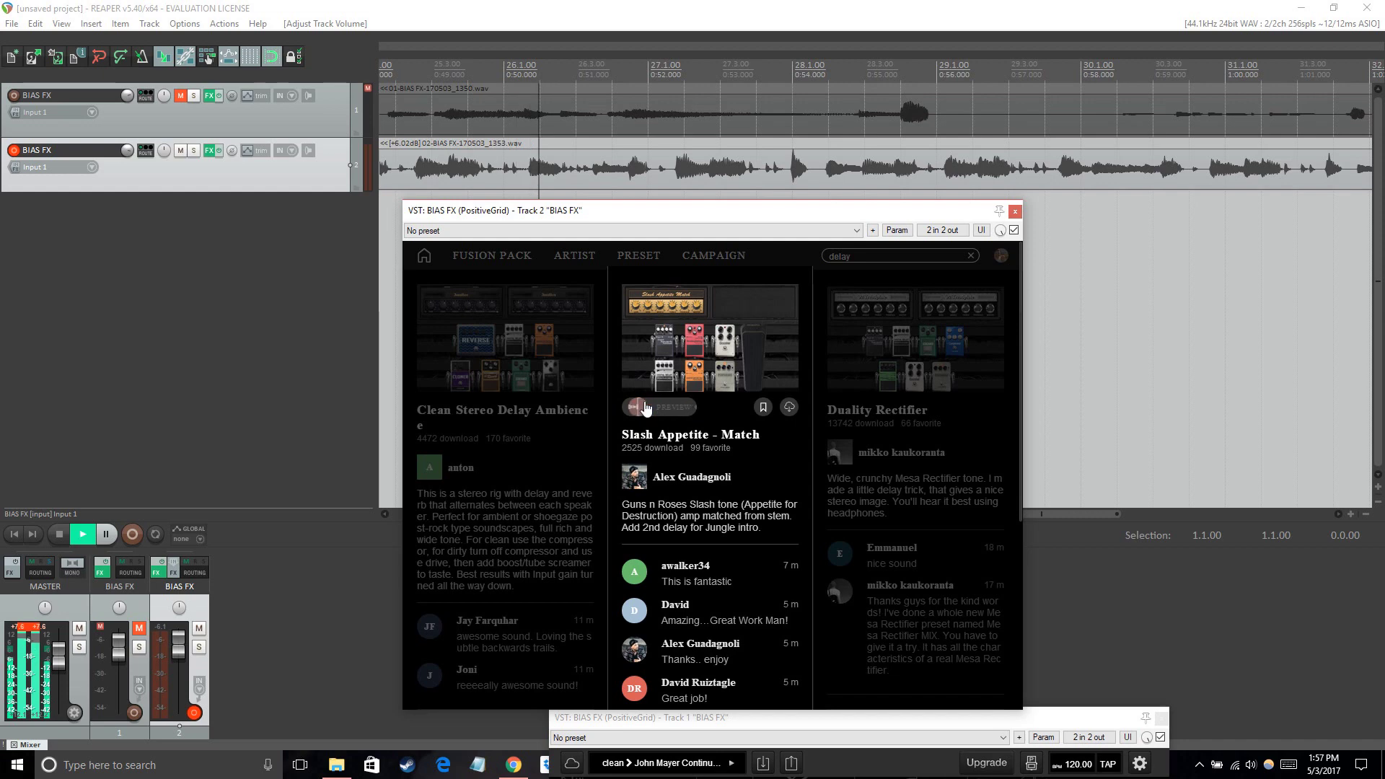
scroll(down, 3)
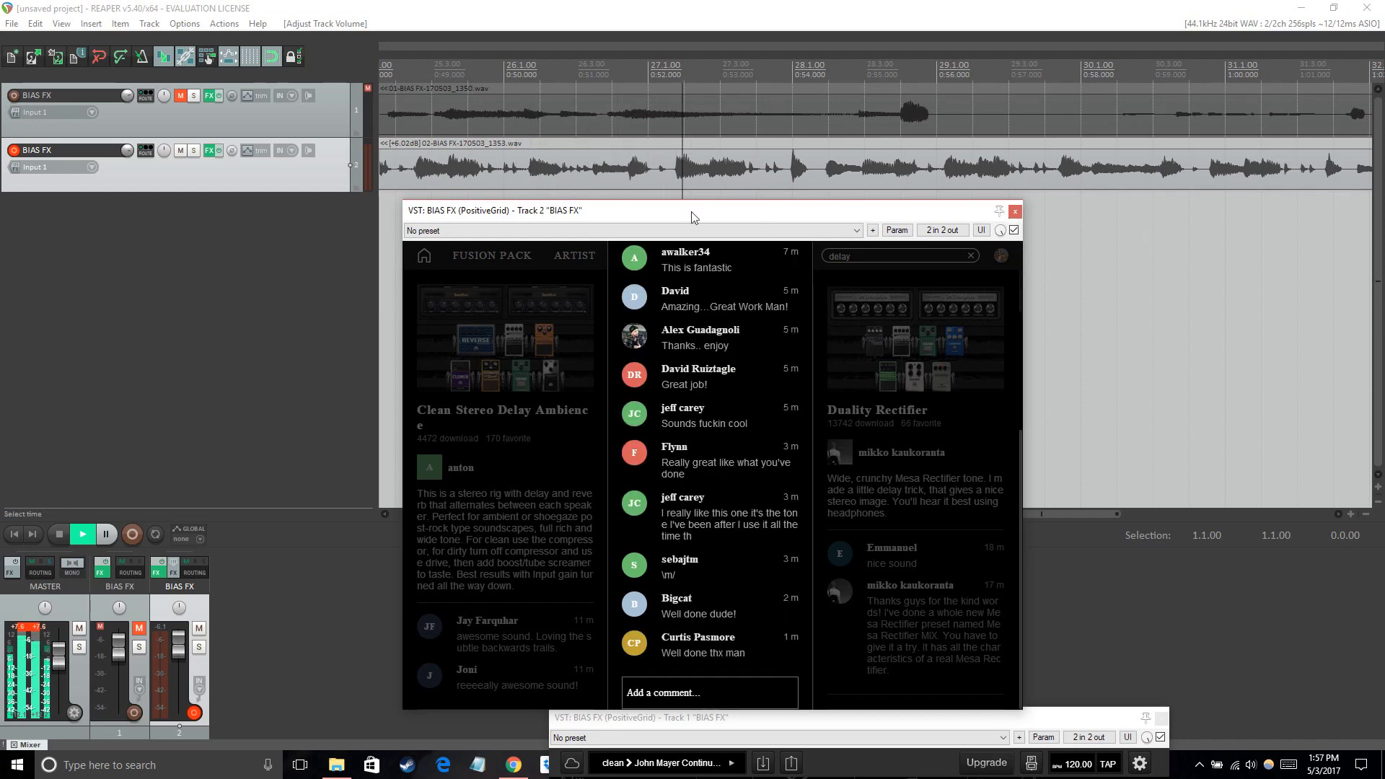